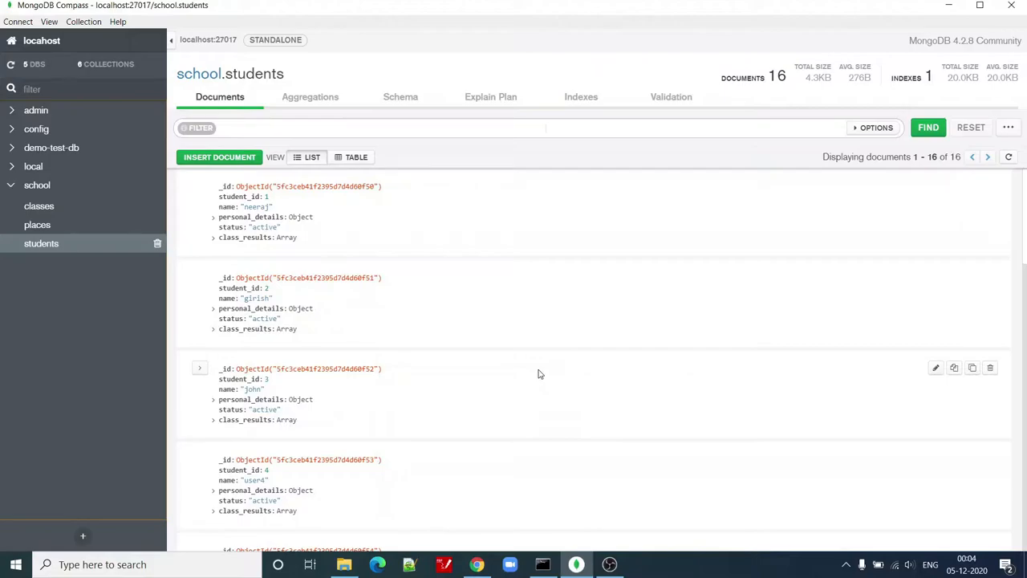
pyautogui.moveTo(550, 348)
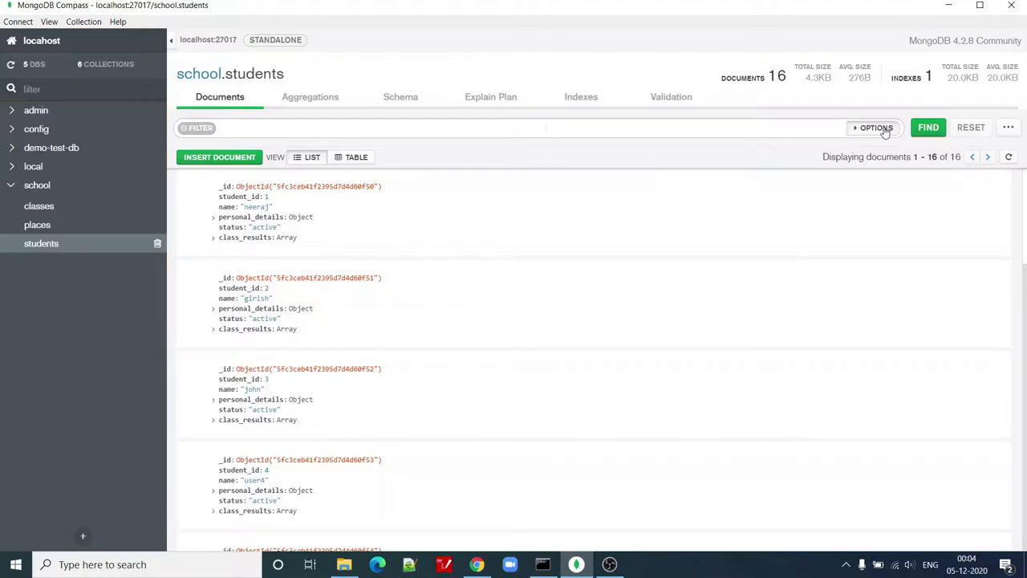
# Step: Expand the query options to show the Project, Sort, Collation, Skip and Limit fields
pyautogui.click(875, 128)
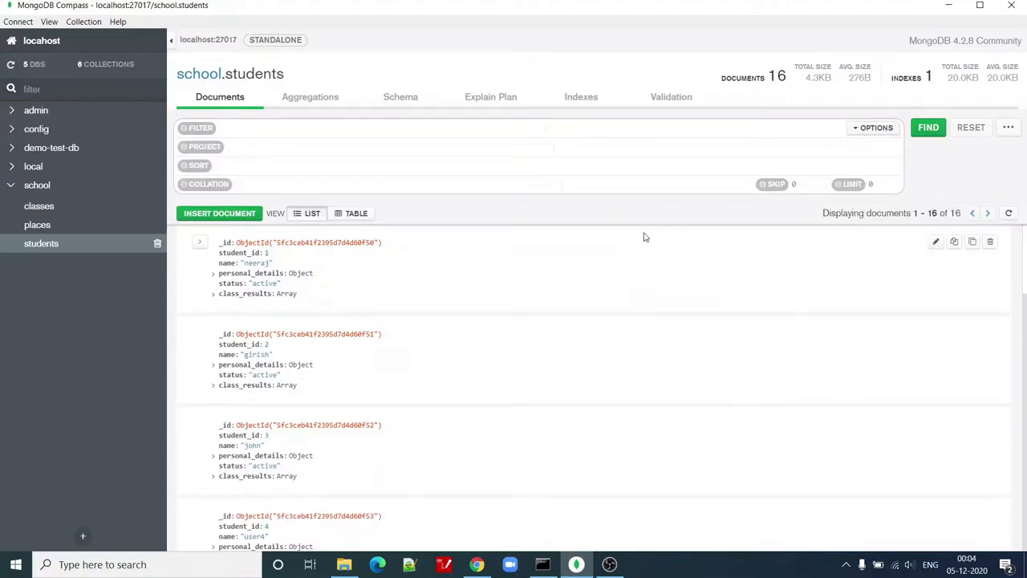
pyautogui.click(256, 128)
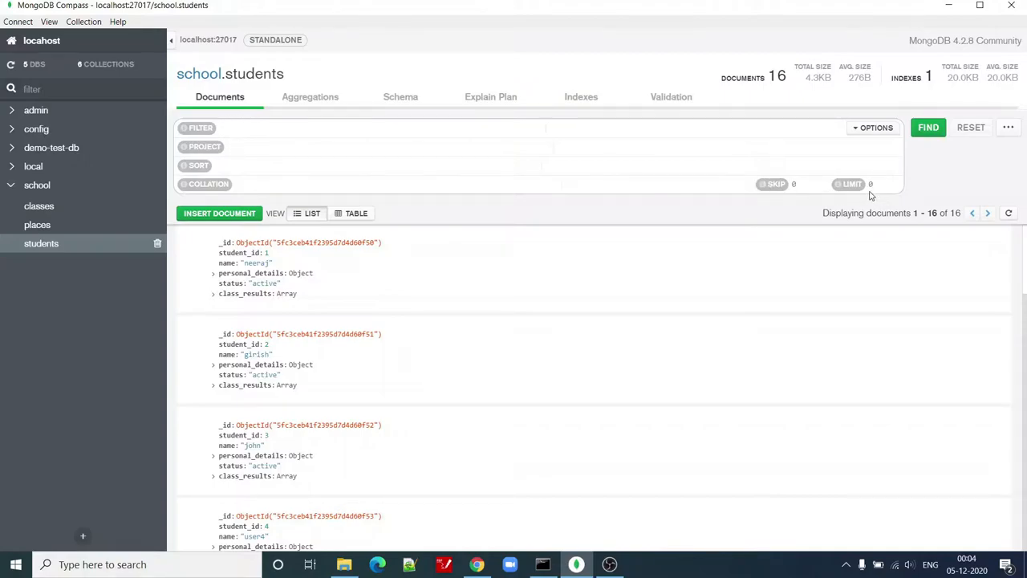
pyautogui.moveTo(401, 273)
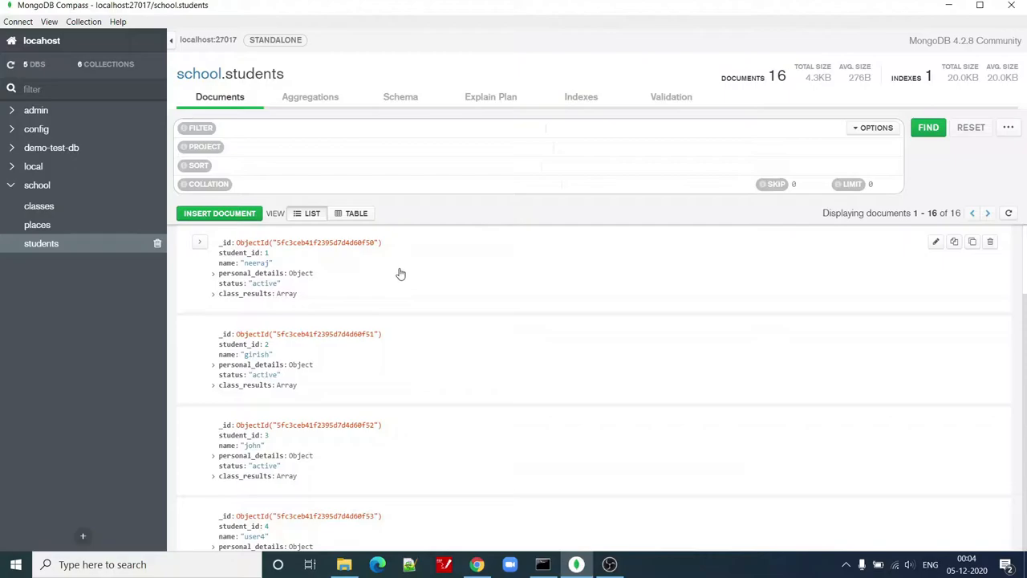
pyautogui.moveTo(65, 256)
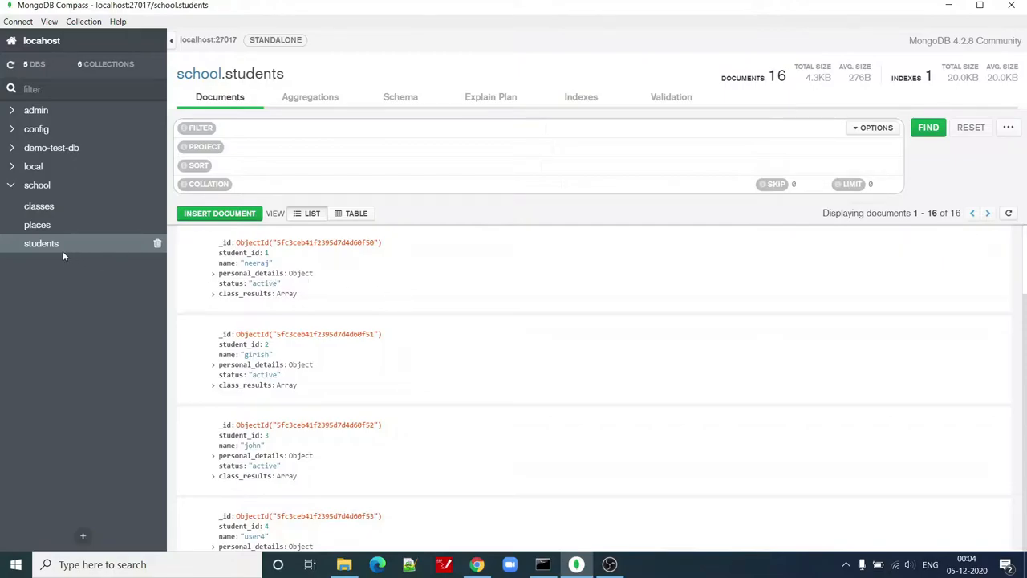
pyautogui.moveTo(381, 270)
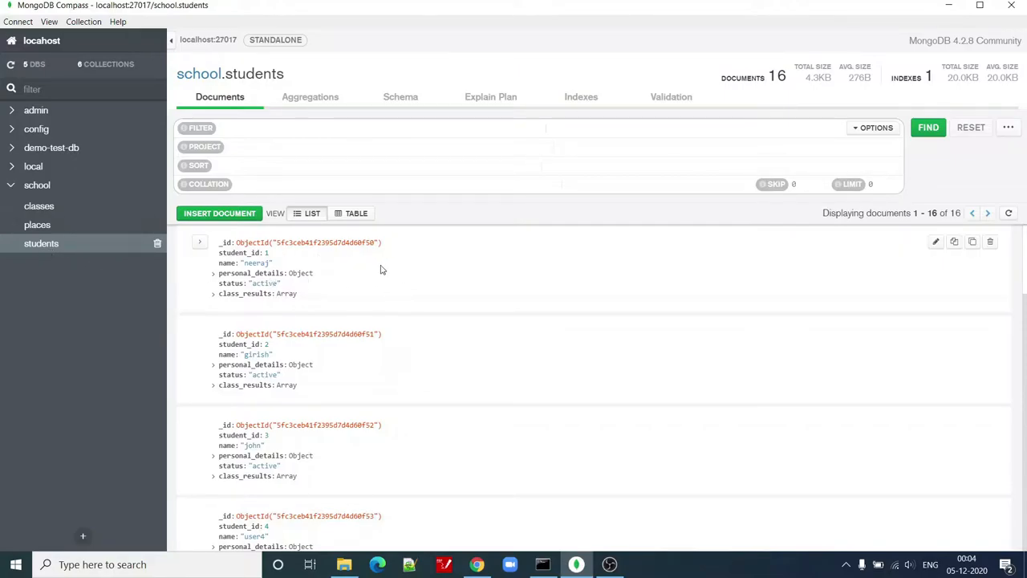
pyautogui.moveTo(410, 278)
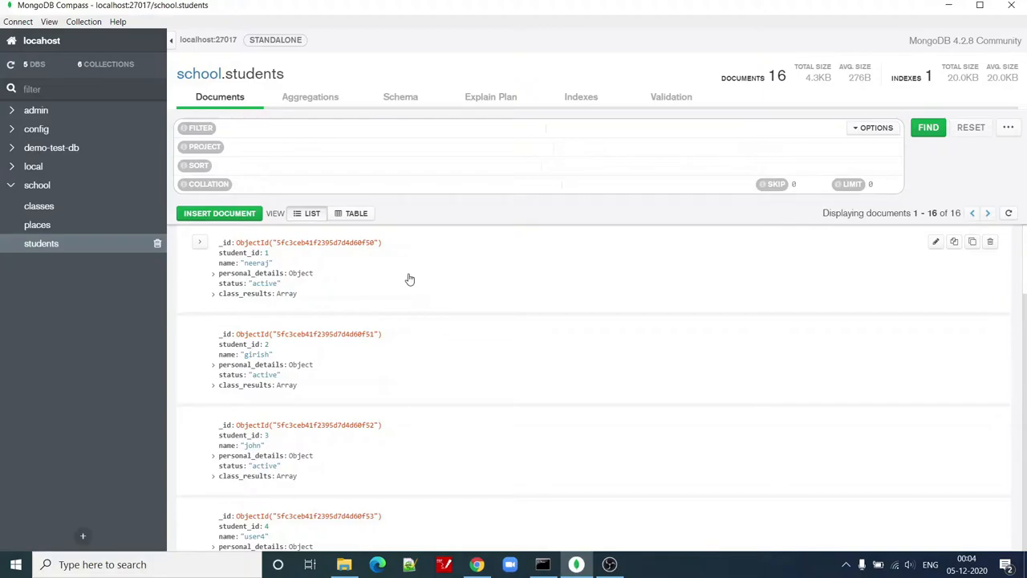
pyautogui.moveTo(403, 276)
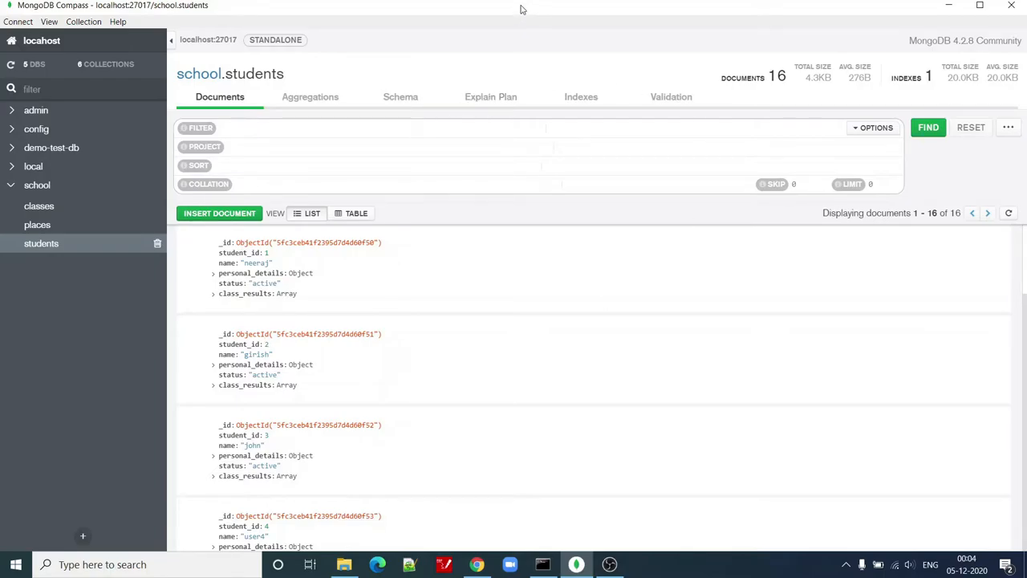
pyautogui.moveTo(518, 316)
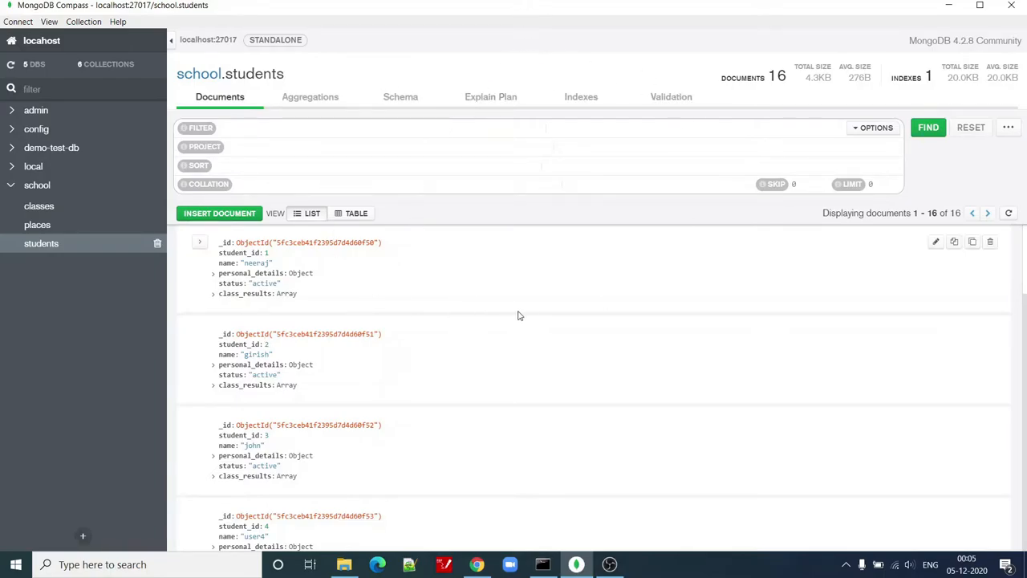
pyautogui.moveTo(528, 305)
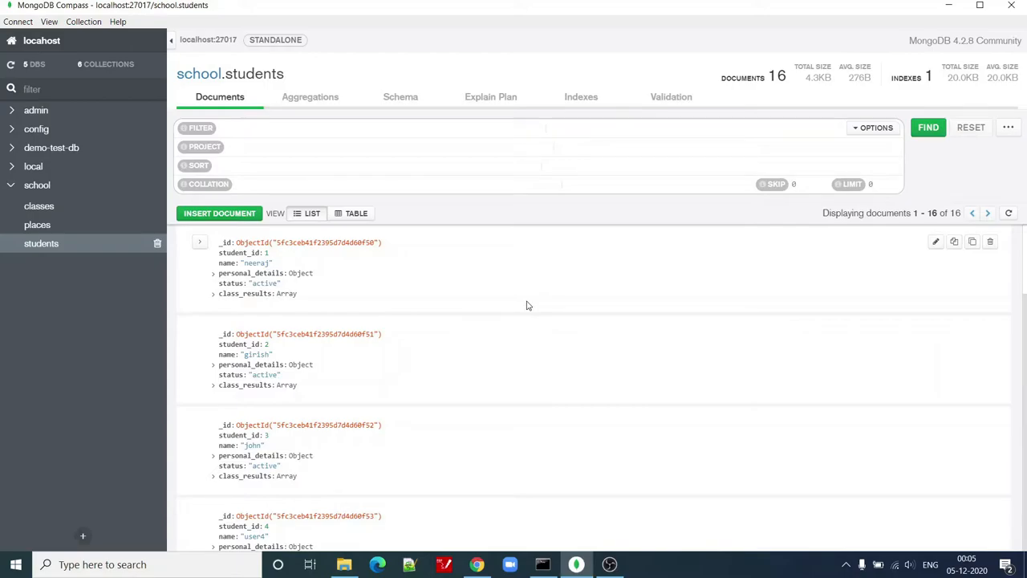
pyautogui.moveTo(469, 305)
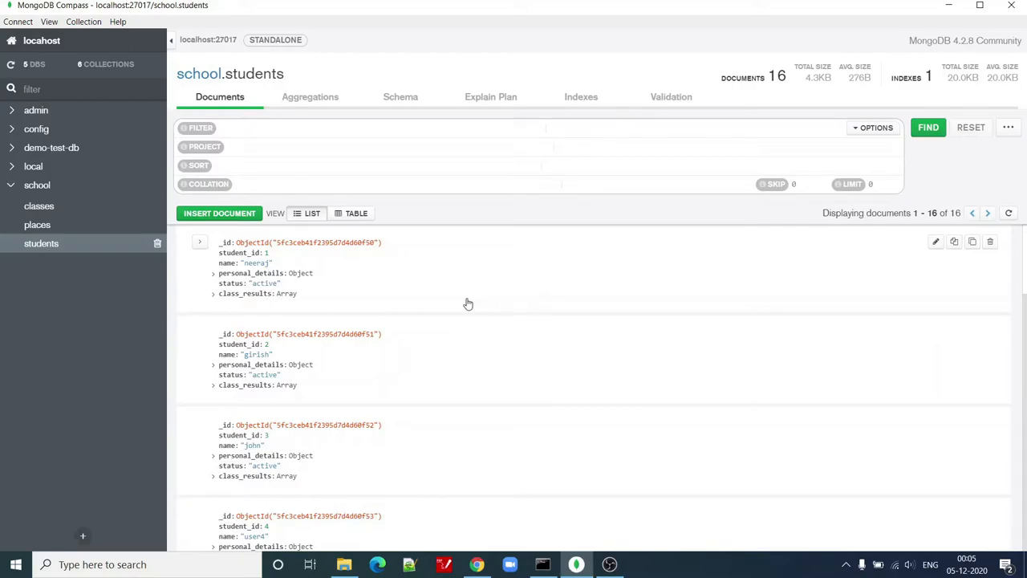
pyautogui.moveTo(340, 289)
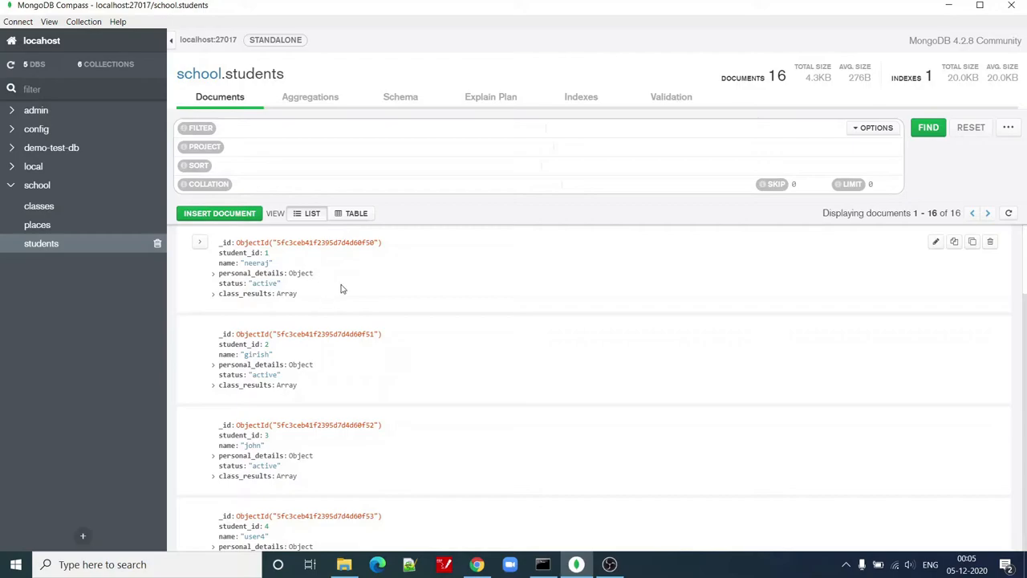
pyautogui.moveTo(816, 64)
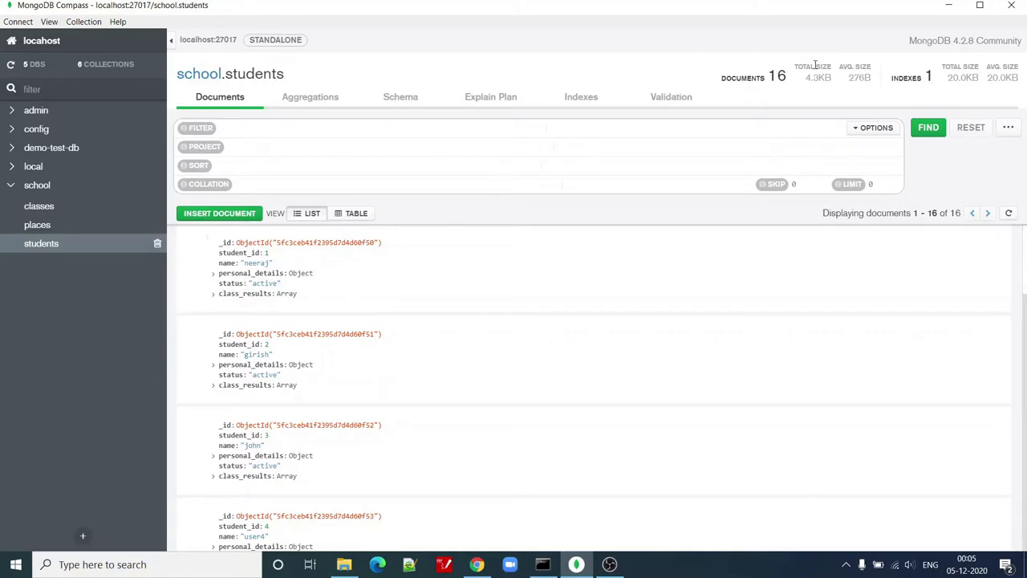
pyautogui.moveTo(459, 165)
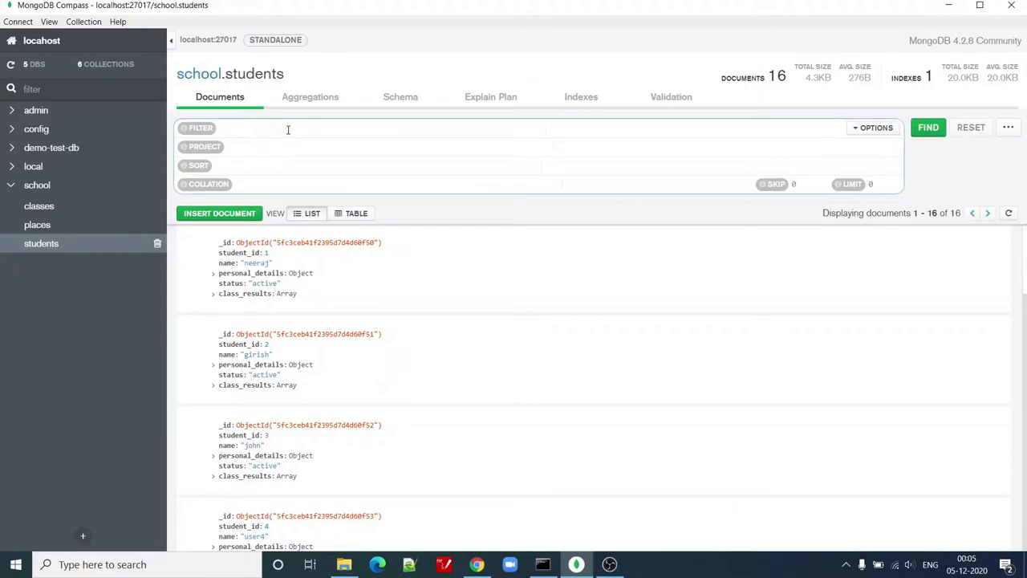
# Step: Filter school.students with {student_id: {$gte: 7}}, returning 10 documents
pyautogui.write('st')
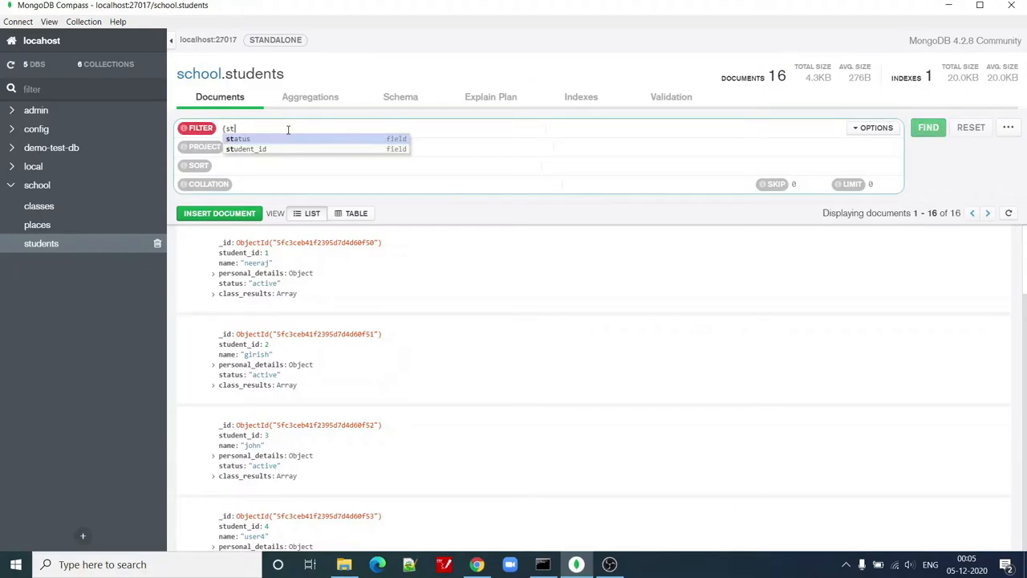
pyautogui.write('udent')
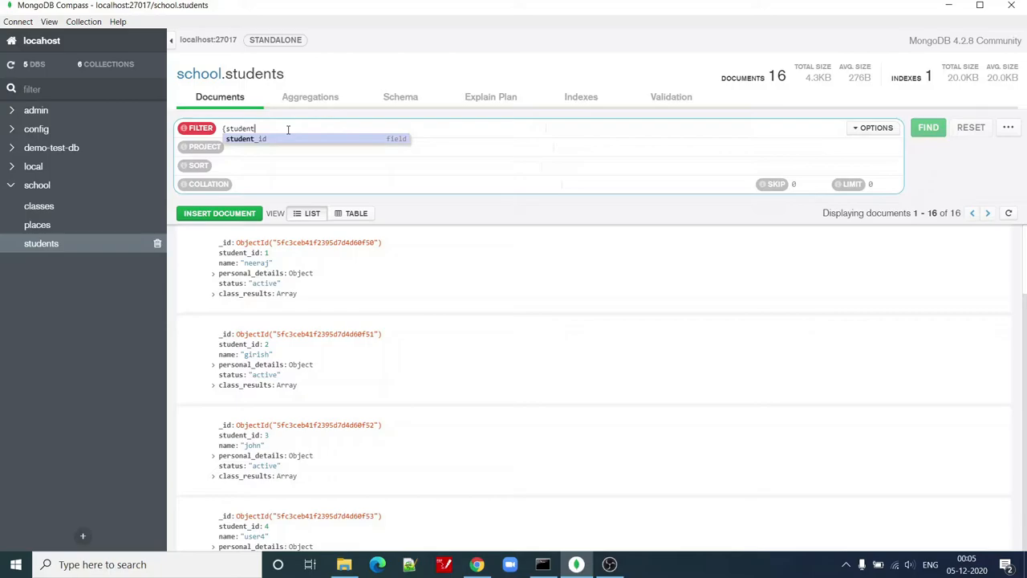
pyautogui.click(245, 138)
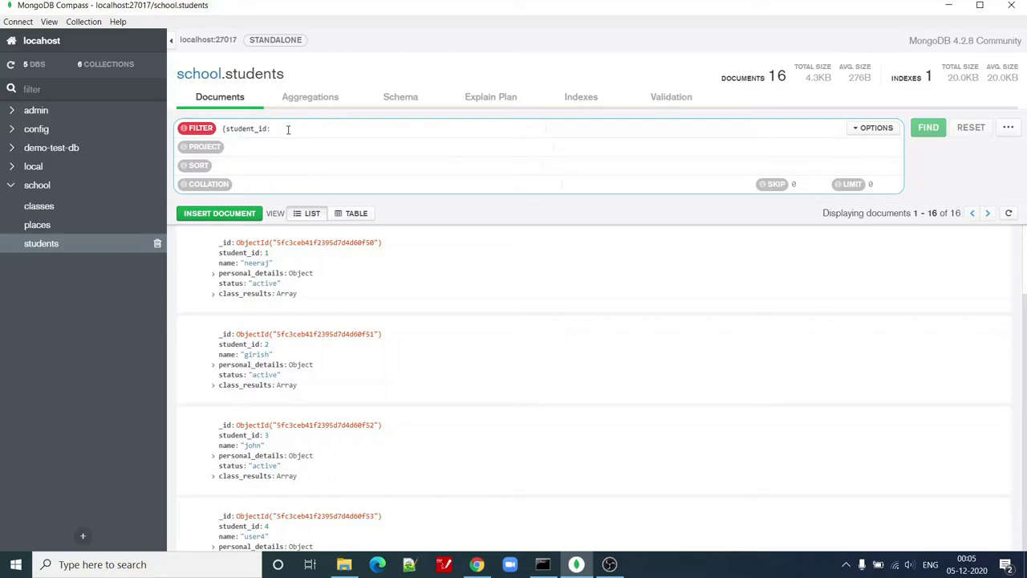
pyautogui.write('{$gte :')
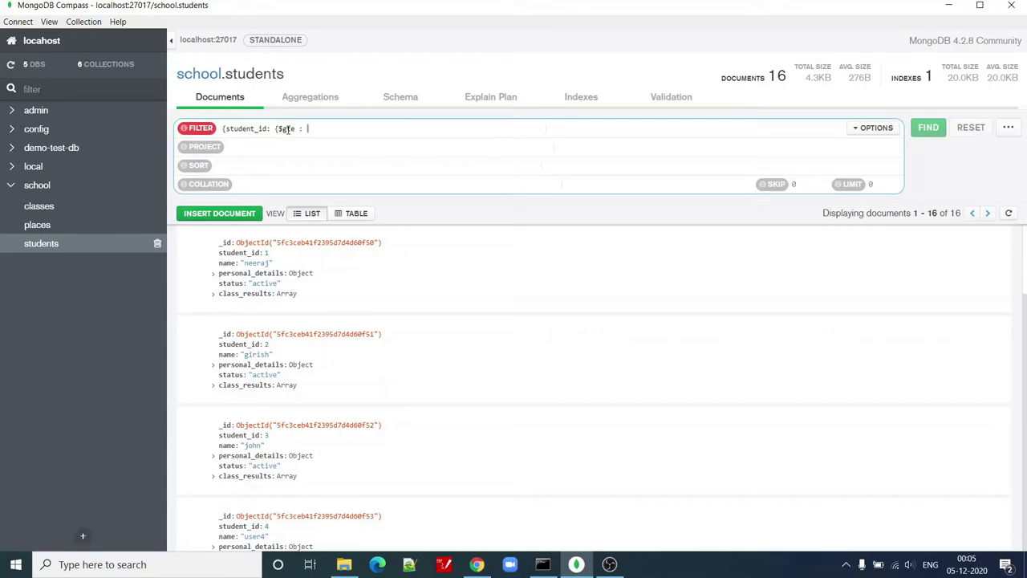
pyautogui.write('7})')
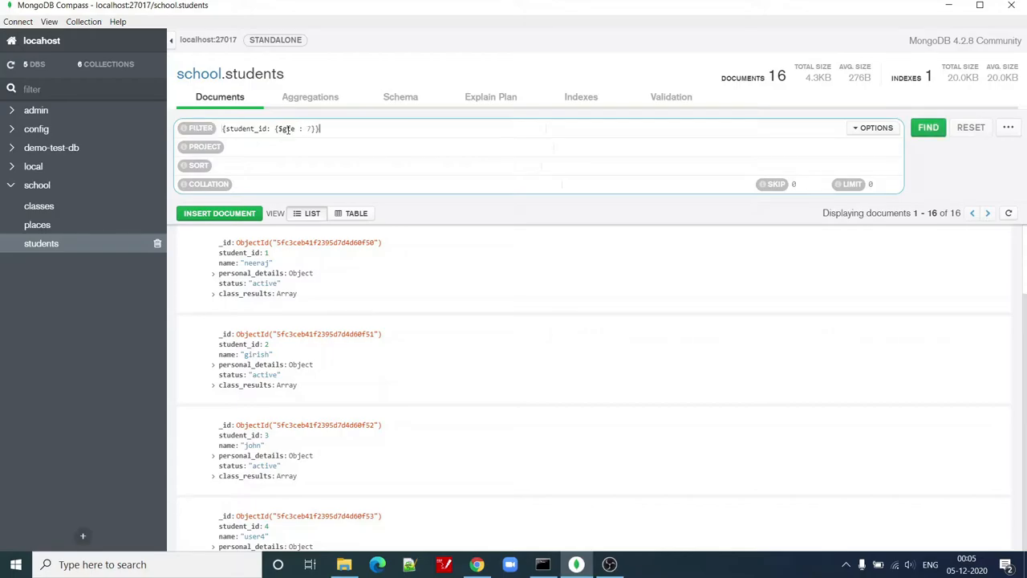
pyautogui.click(927, 127)
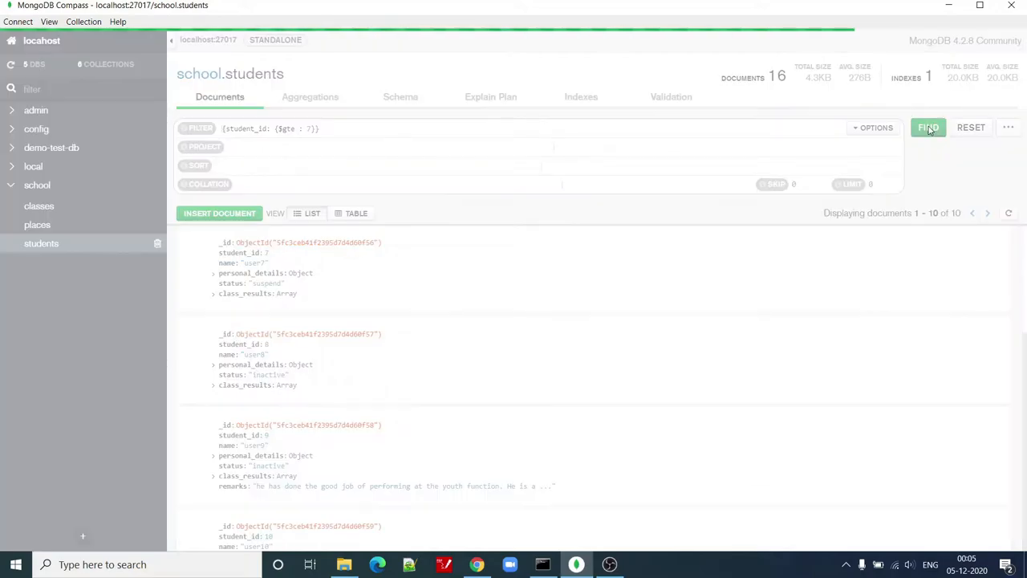
pyautogui.click(928, 126)
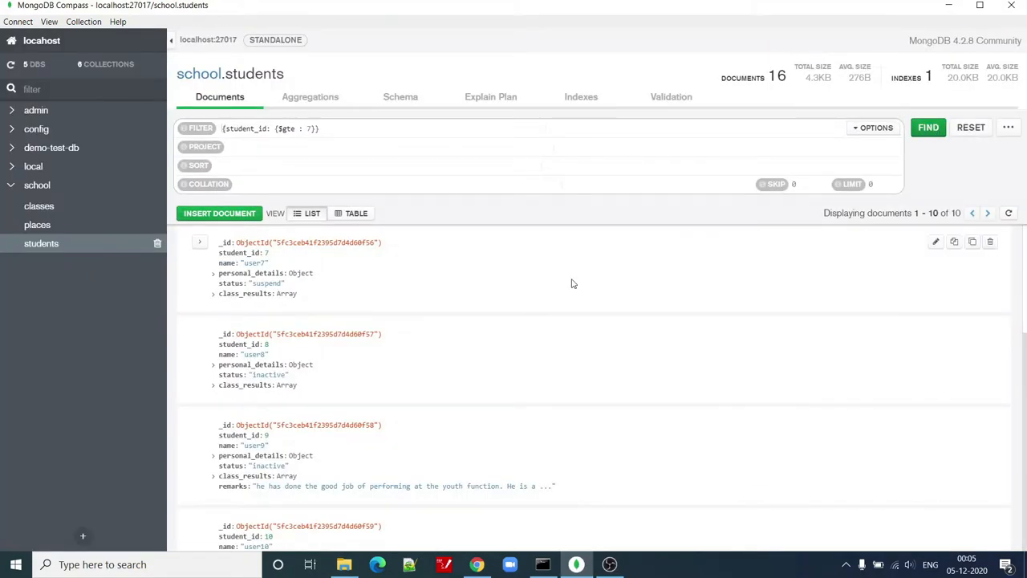
pyautogui.moveTo(408, 292)
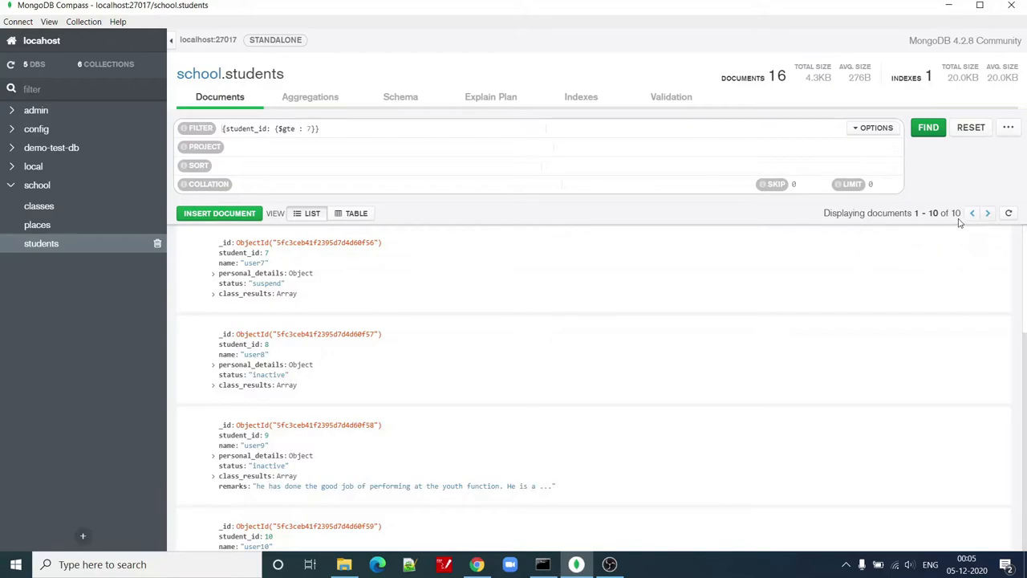
pyautogui.moveTo(426, 258)
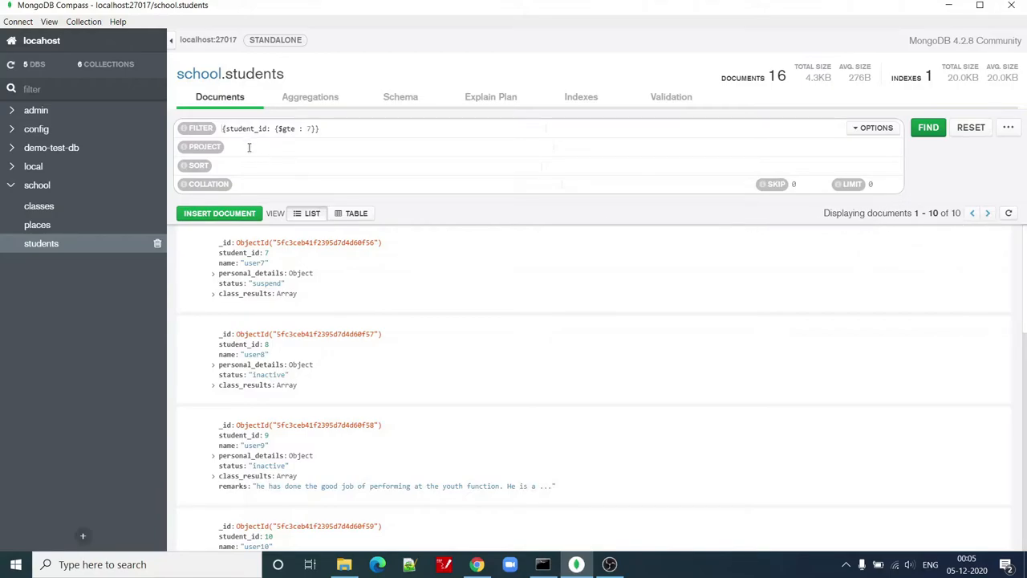
pyautogui.moveTo(391, 289)
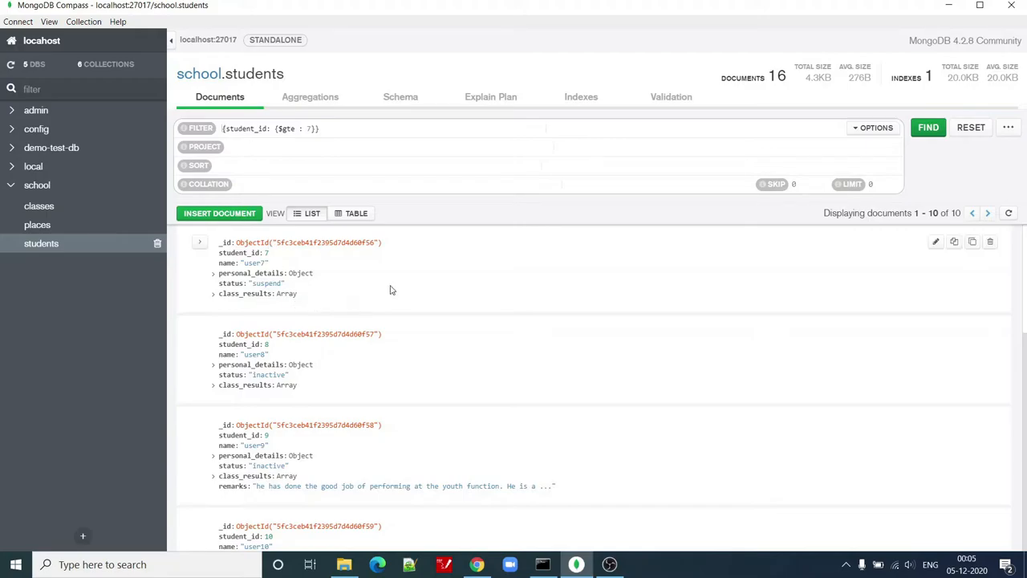
pyautogui.moveTo(383, 289)
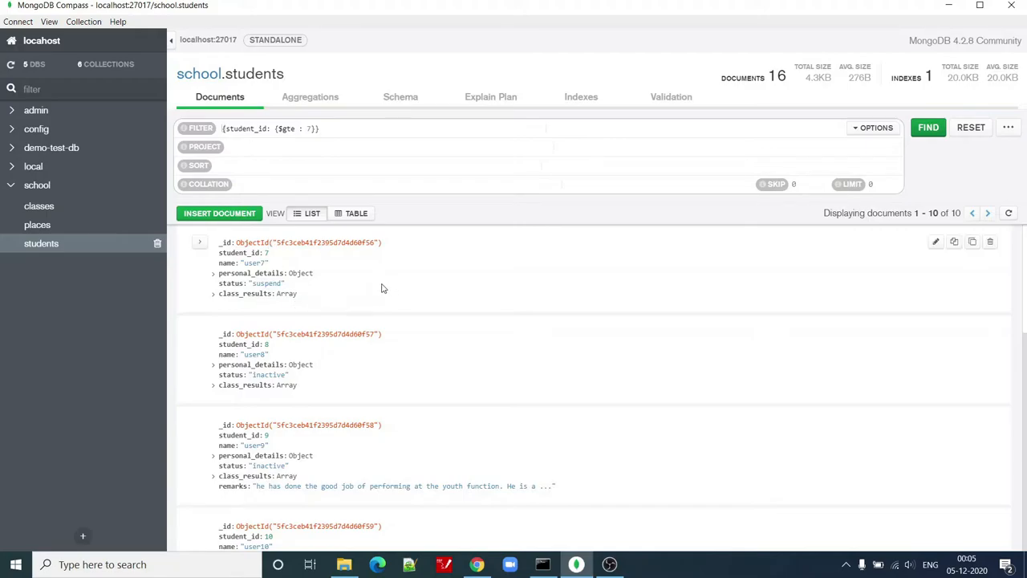
pyautogui.moveTo(282, 264)
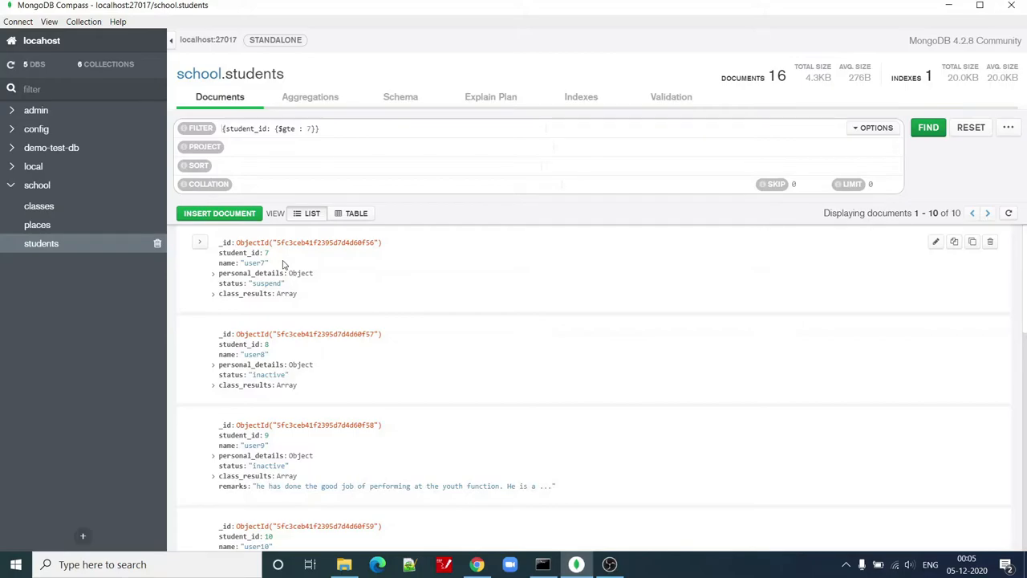
pyautogui.moveTo(357, 396)
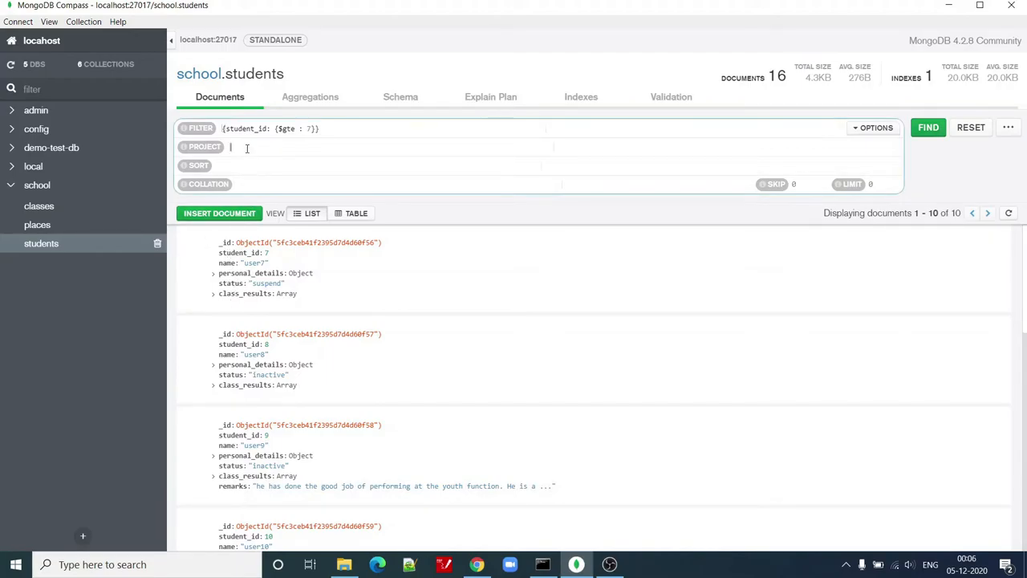
# Step: Apply the projection {student_id: 1, name: 1} to the filtered results
pyautogui.write('{')
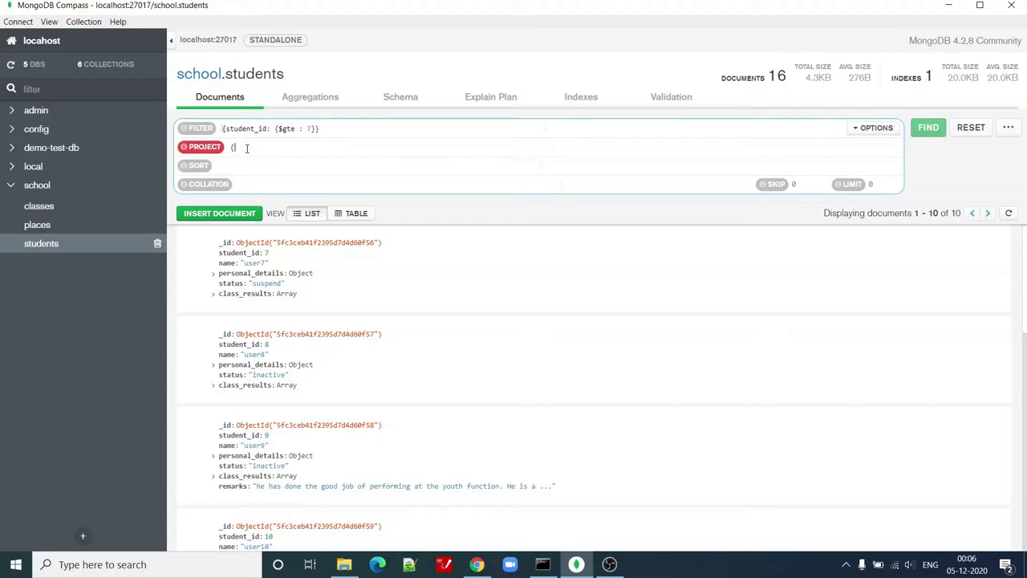
pyautogui.write('student_id')
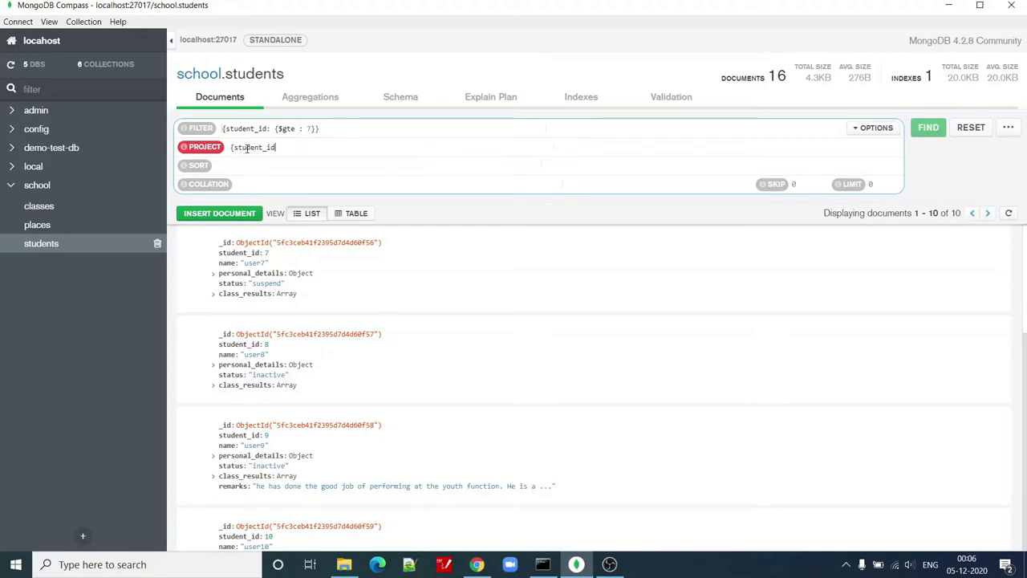
pyautogui.write(':1')
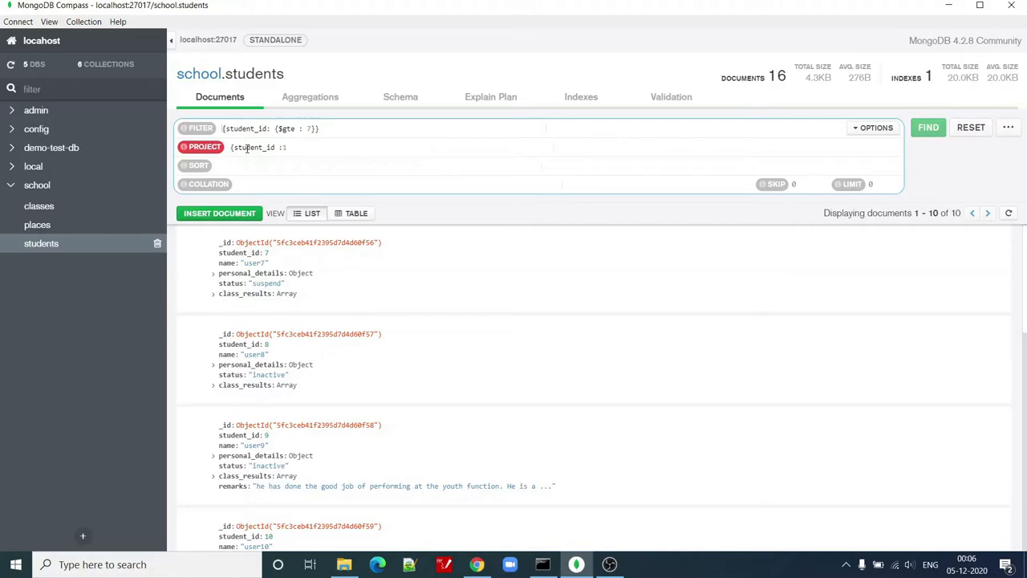
pyautogui.write(',')
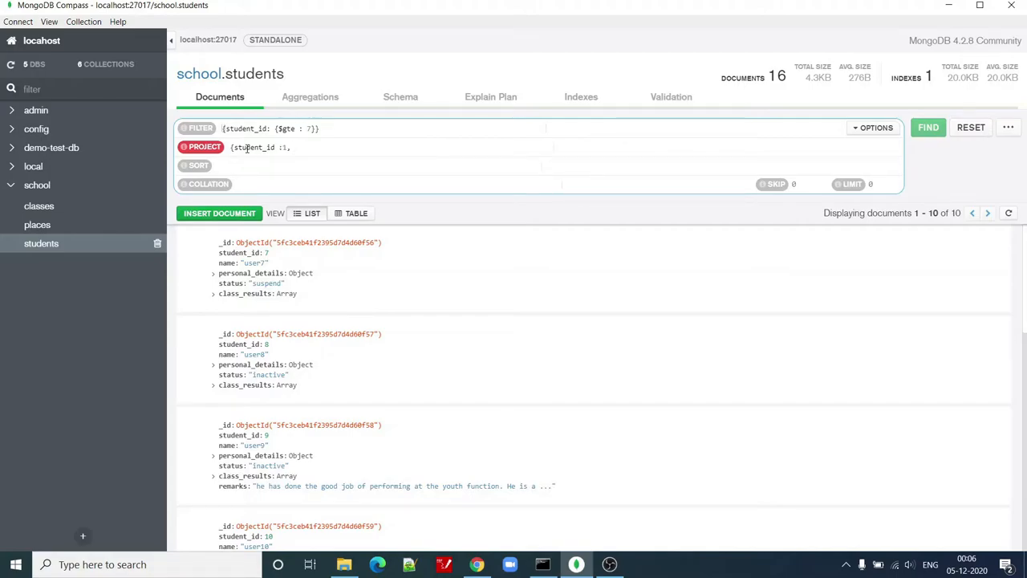
pyautogui.write(', name:1')
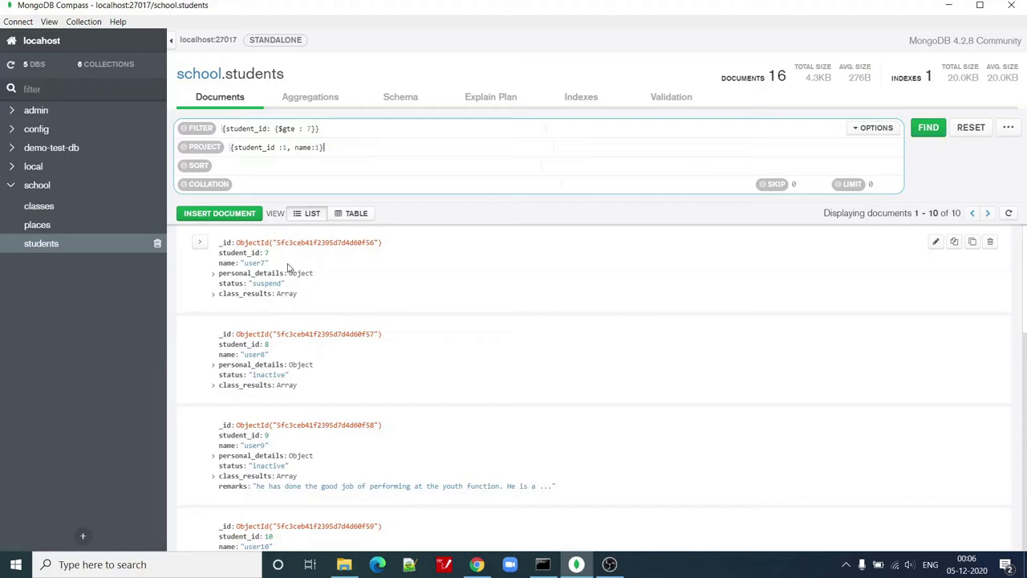
pyautogui.moveTo(887, 157)
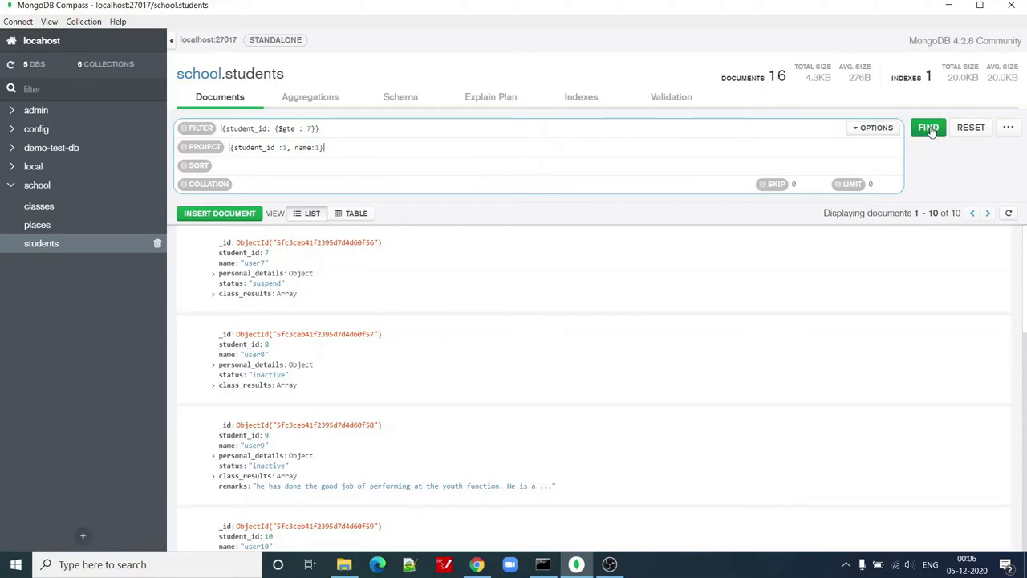
pyautogui.click(927, 126)
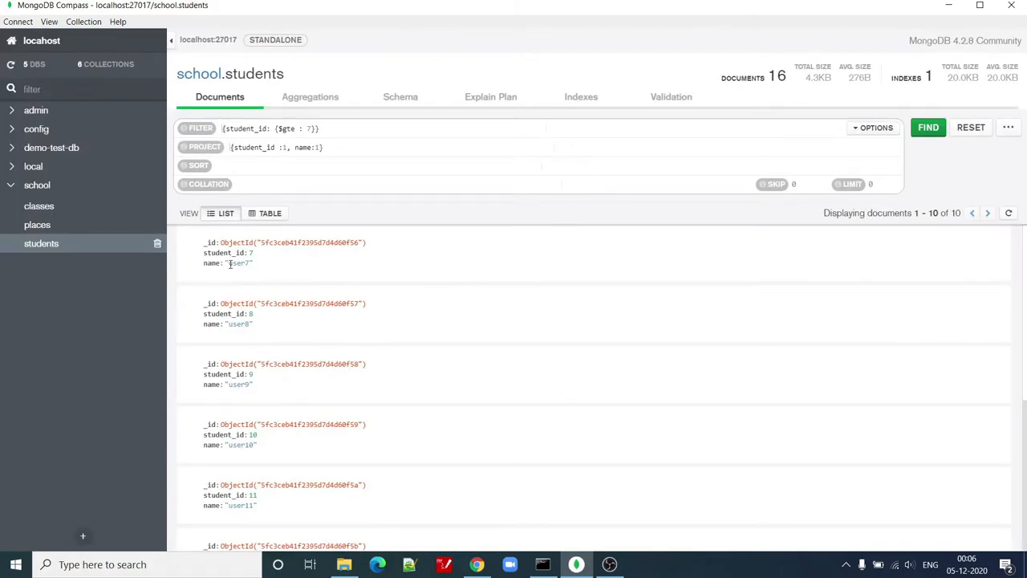
pyautogui.moveTo(221, 273)
pyautogui.write(', _id')
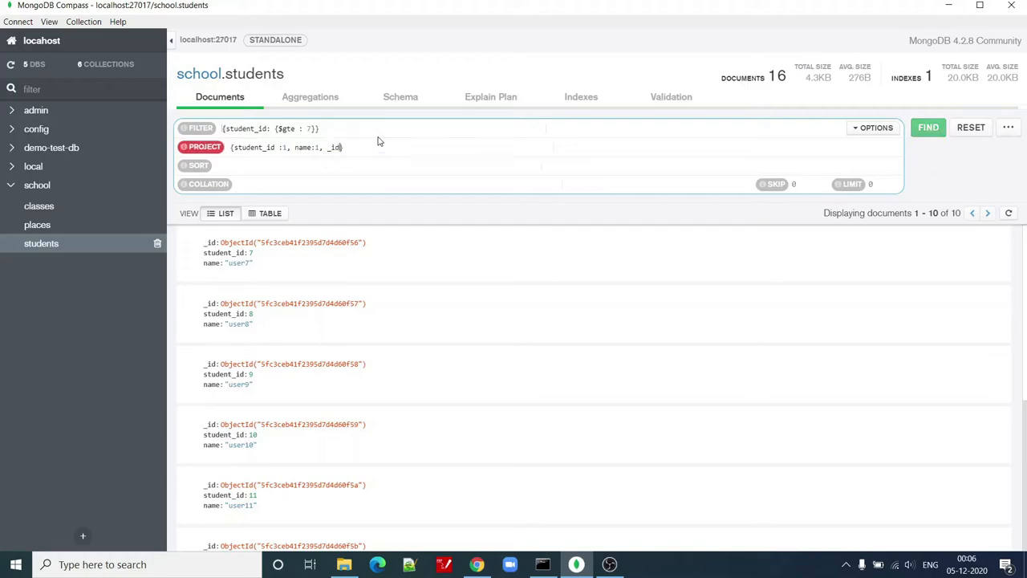
# Step: Change the projection to {_id: 0} so all fields except _id display
pyautogui.write(':0')
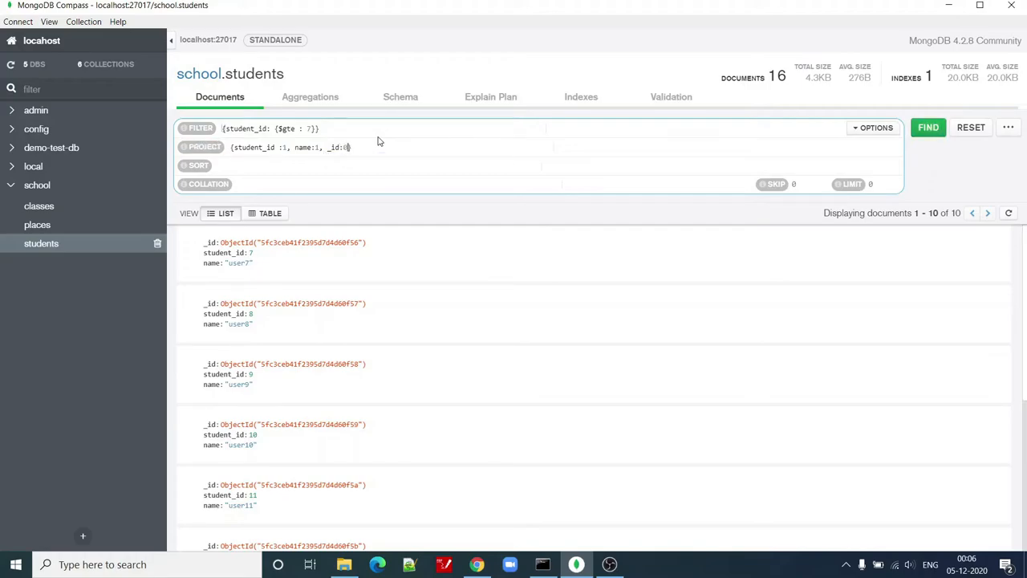
pyautogui.click(928, 127)
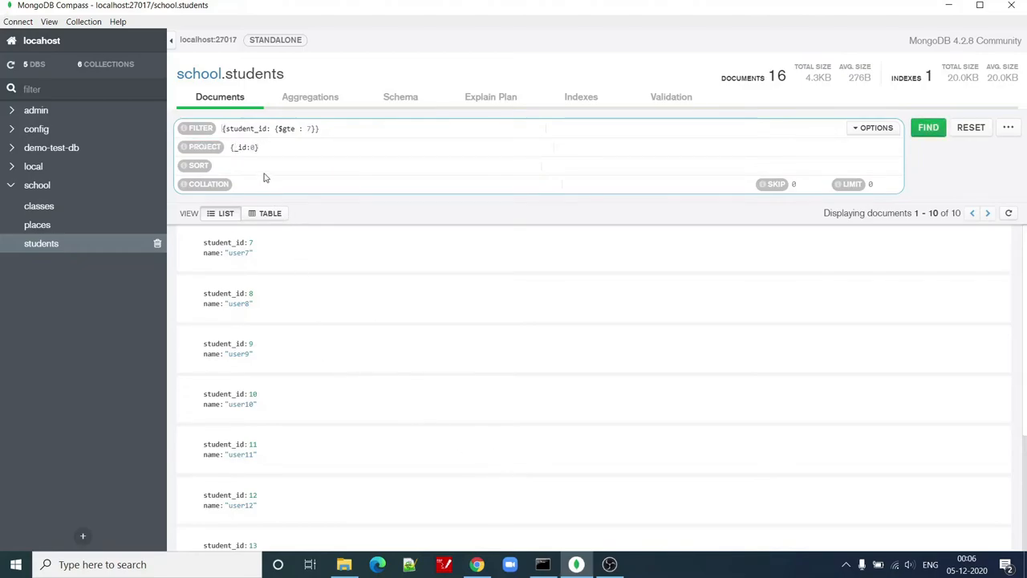
pyautogui.click(928, 127)
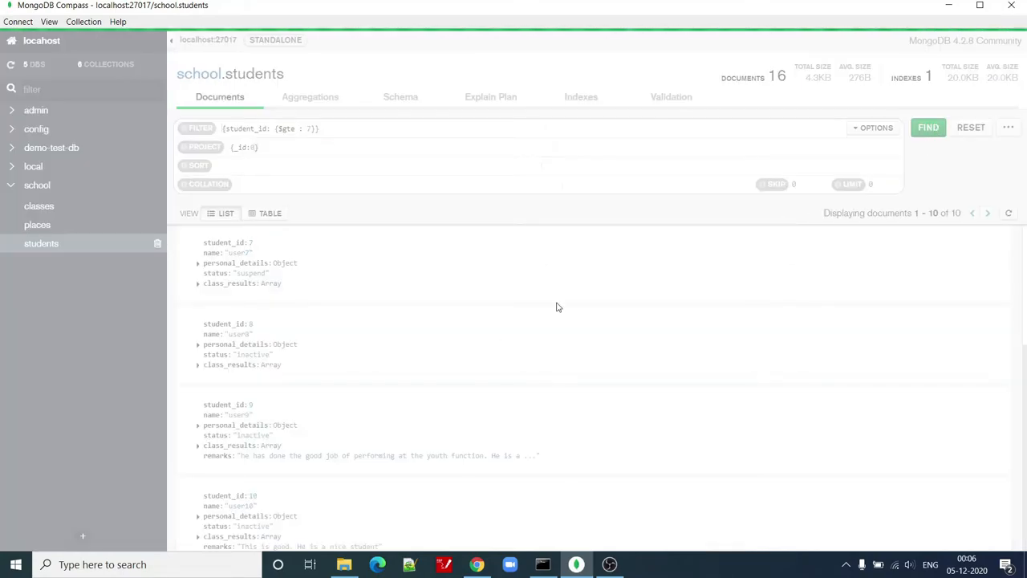
pyautogui.moveTo(509, 267)
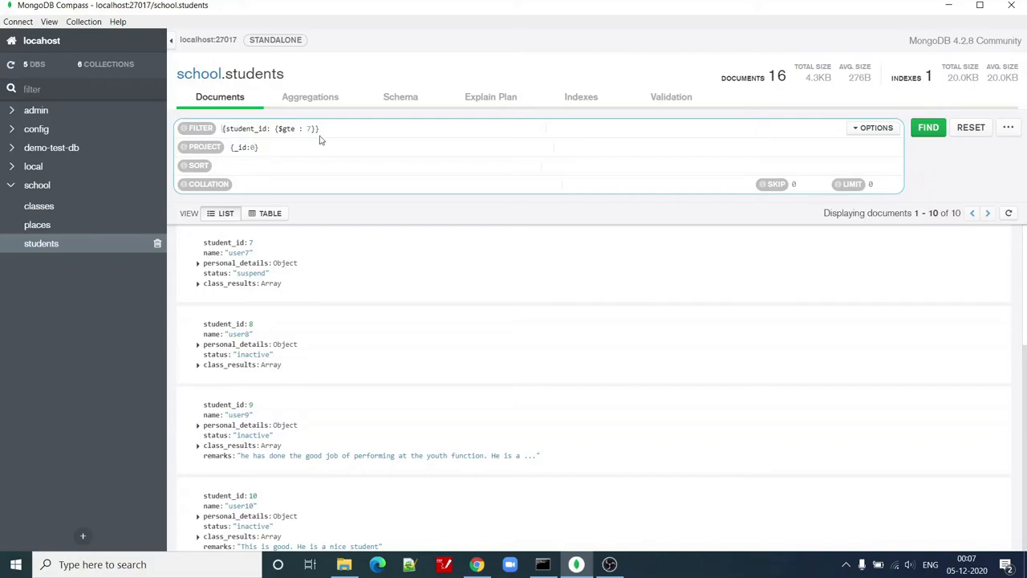
# Step: Set the projection to {_id: 0, status: 1, name: 1}
pyautogui.write(',')
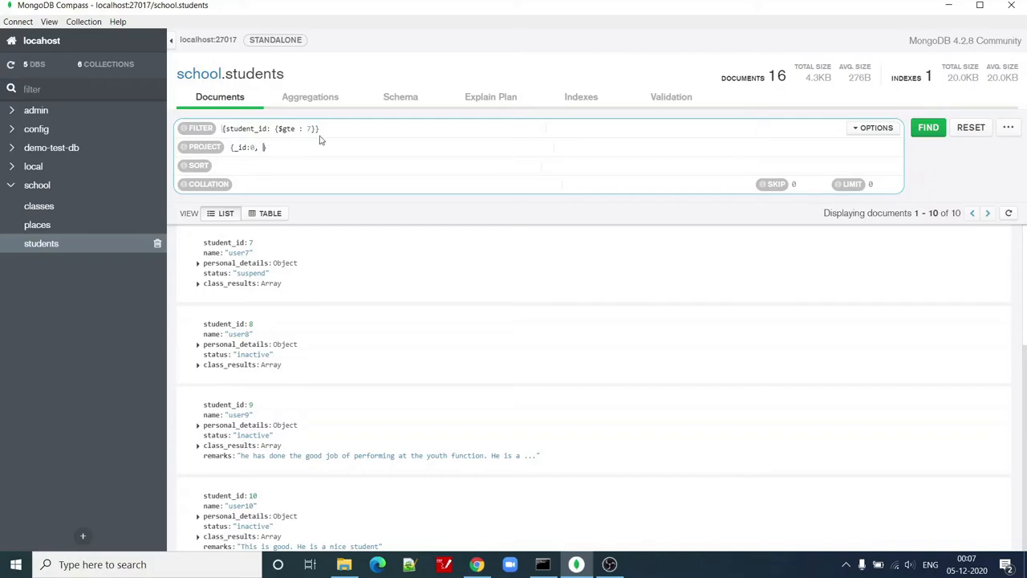
pyautogui.write('status:1')
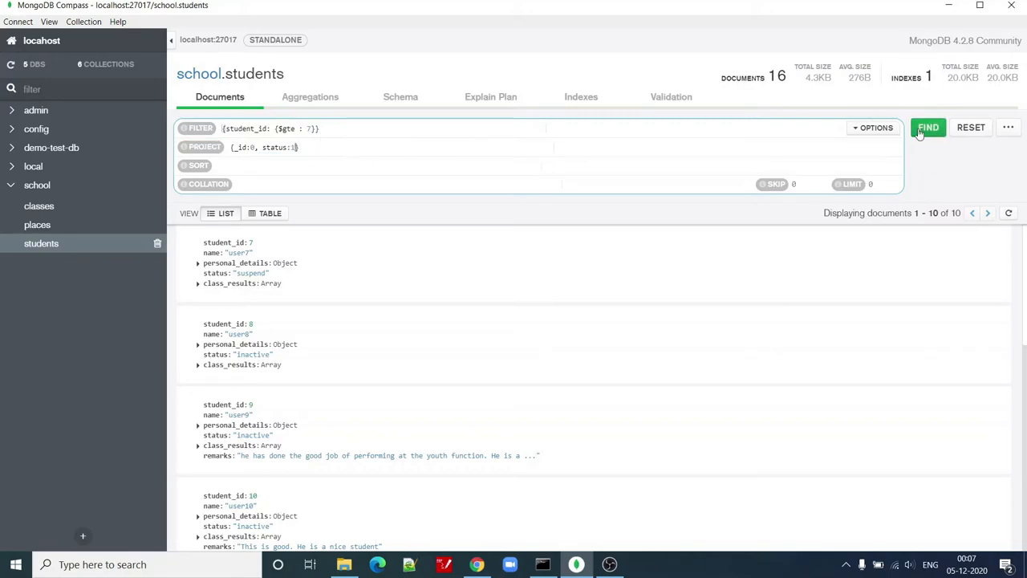
pyautogui.click(928, 126)
pyautogui.write(', ')
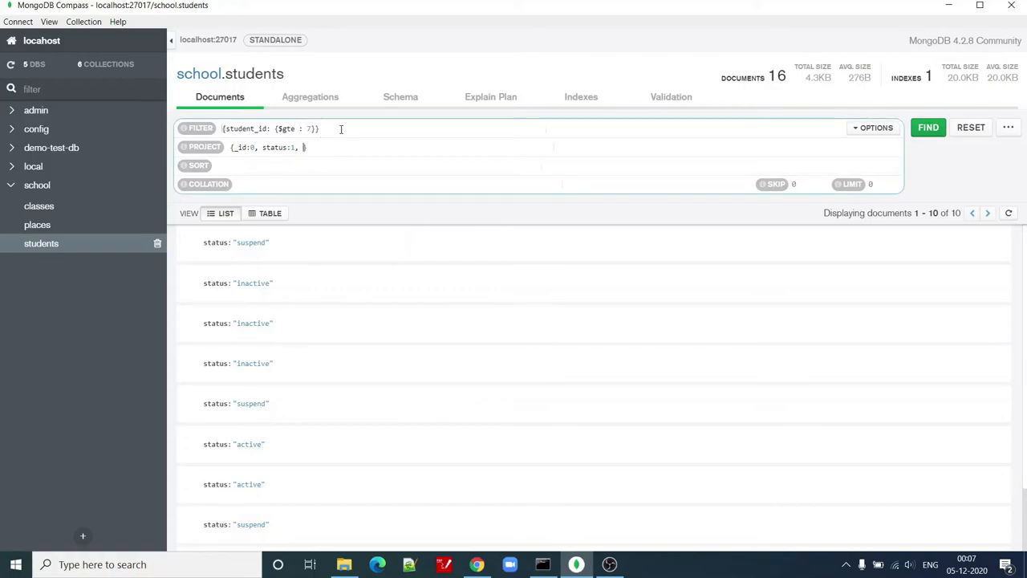
pyautogui.write('name:1')
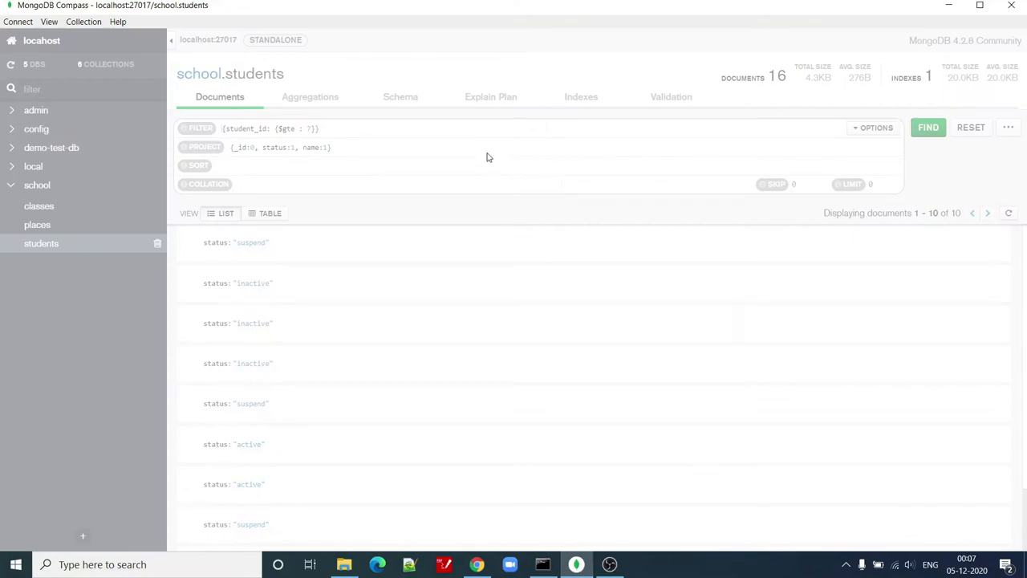
pyautogui.click(928, 128)
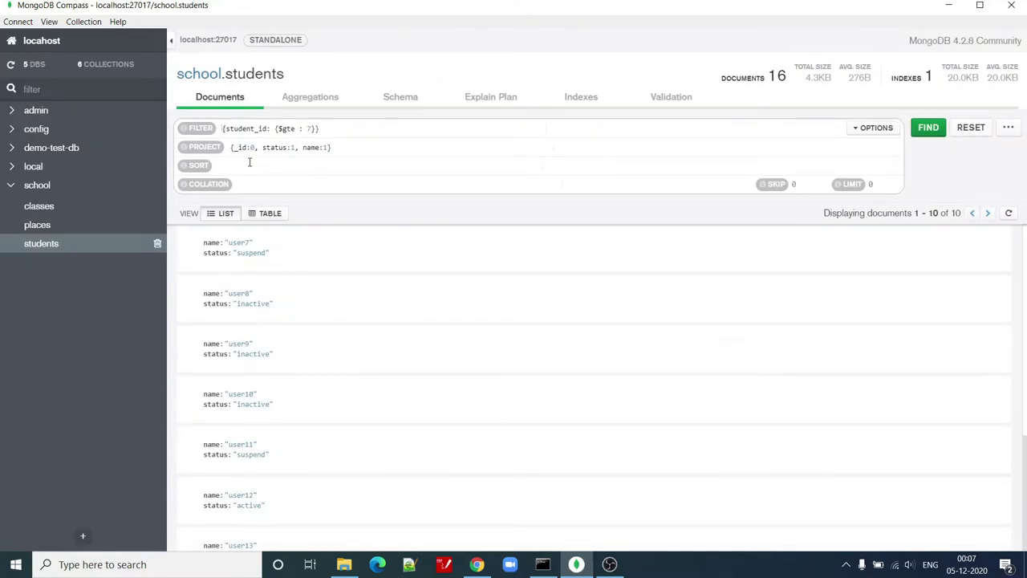
# Step: Sort the results by {status: 1} and scroll through the ordering
pyautogui.write('{status:')
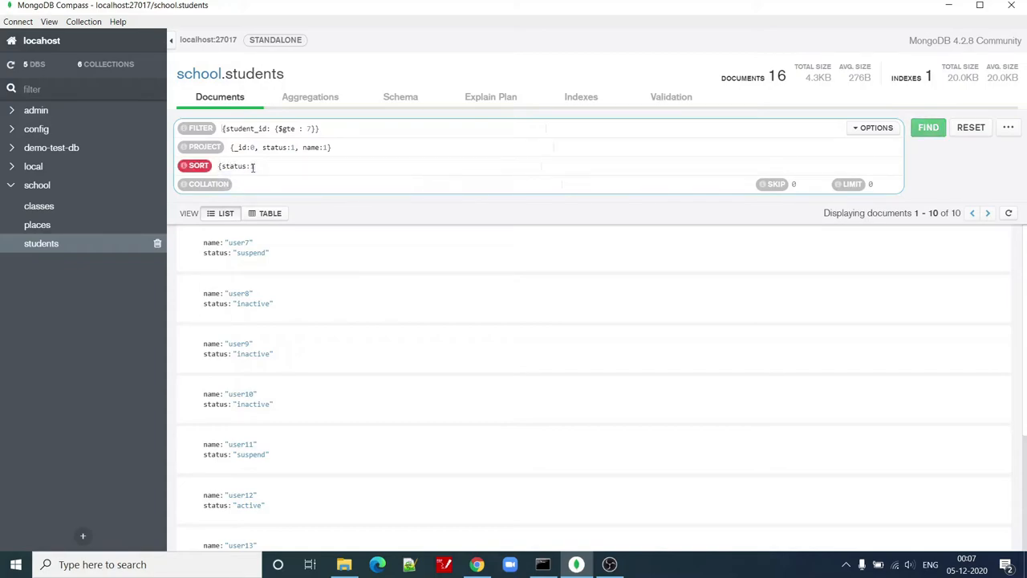
pyautogui.click(928, 127)
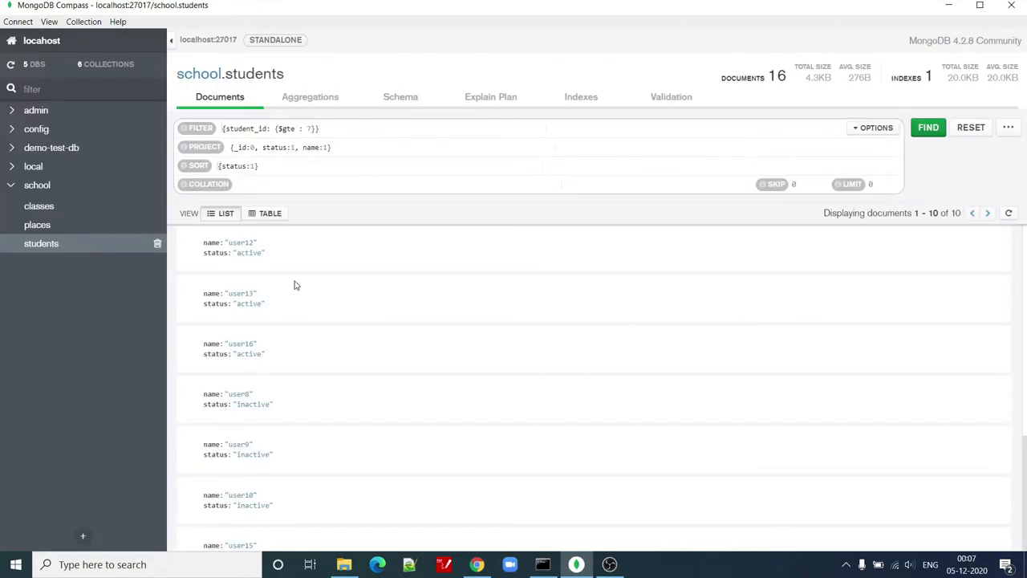
pyautogui.moveTo(289, 265)
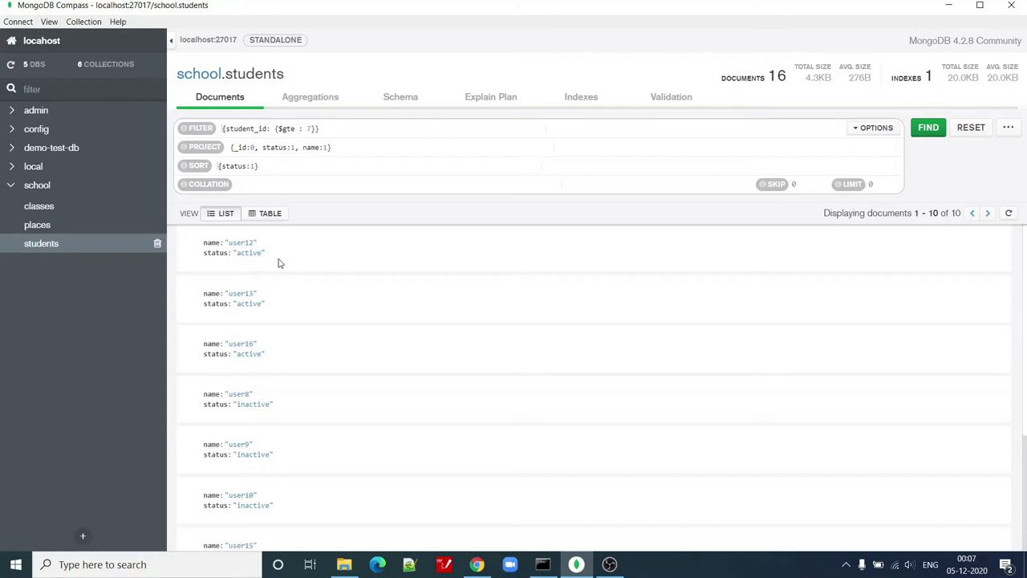
pyautogui.moveTo(250, 265)
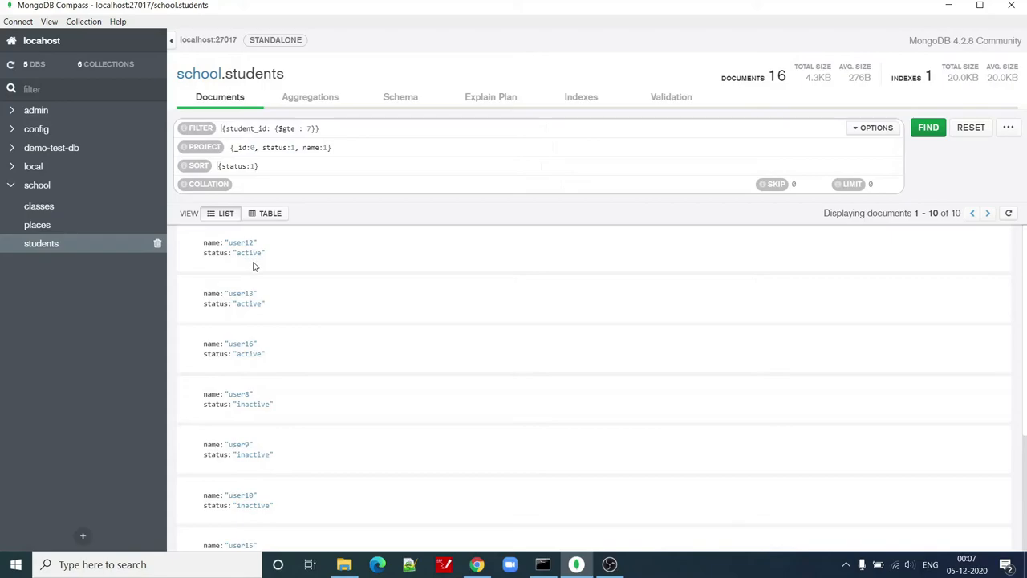
pyautogui.scroll(-3)
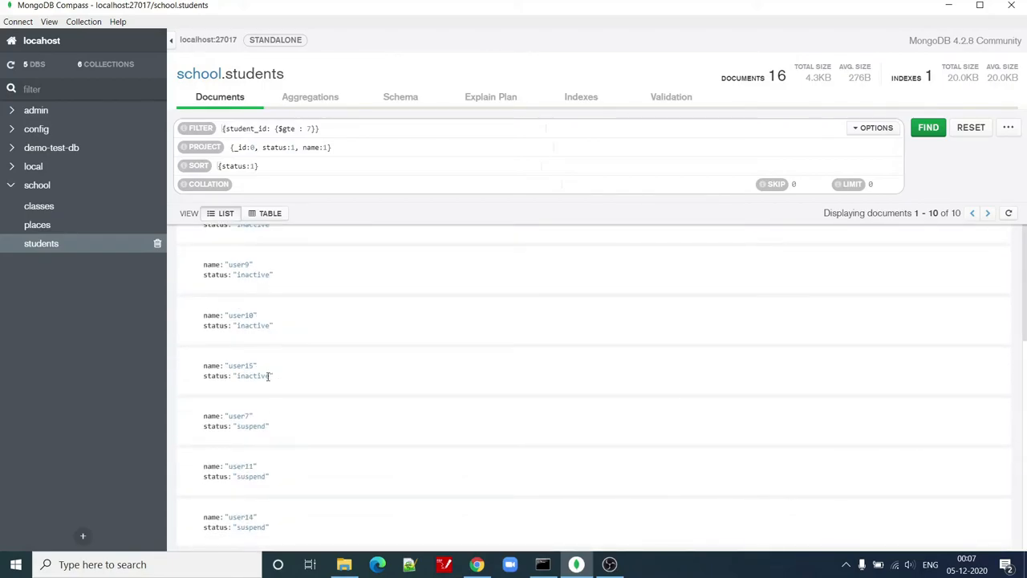
pyautogui.scroll(3)
pyautogui.write(' -')
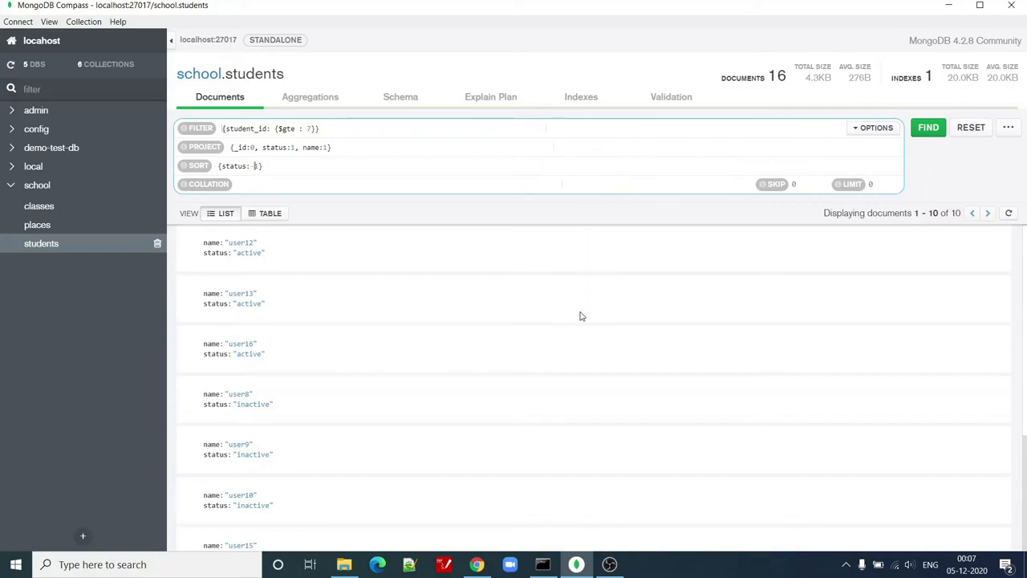
pyautogui.moveTo(913, 164)
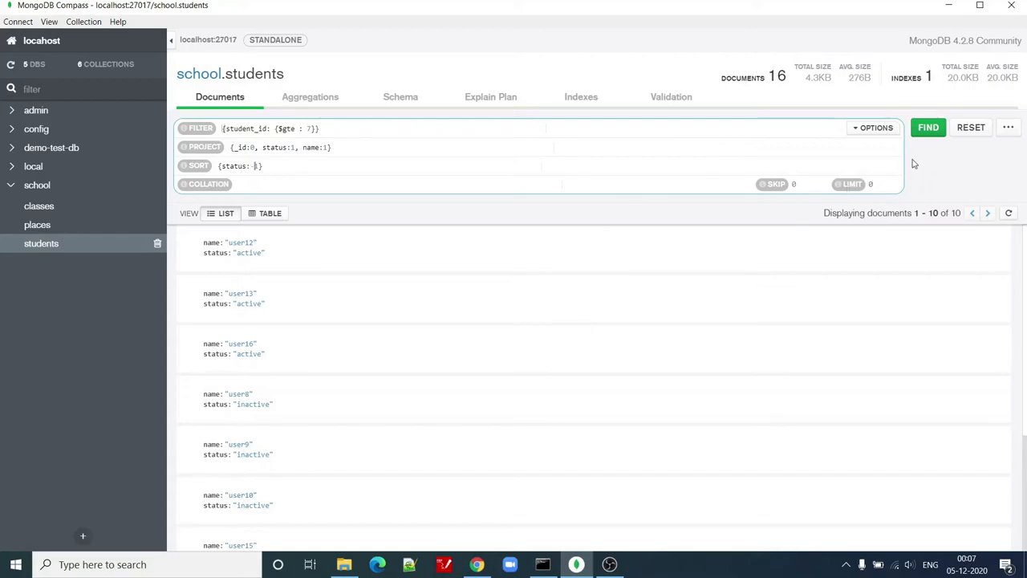
pyautogui.click(928, 127)
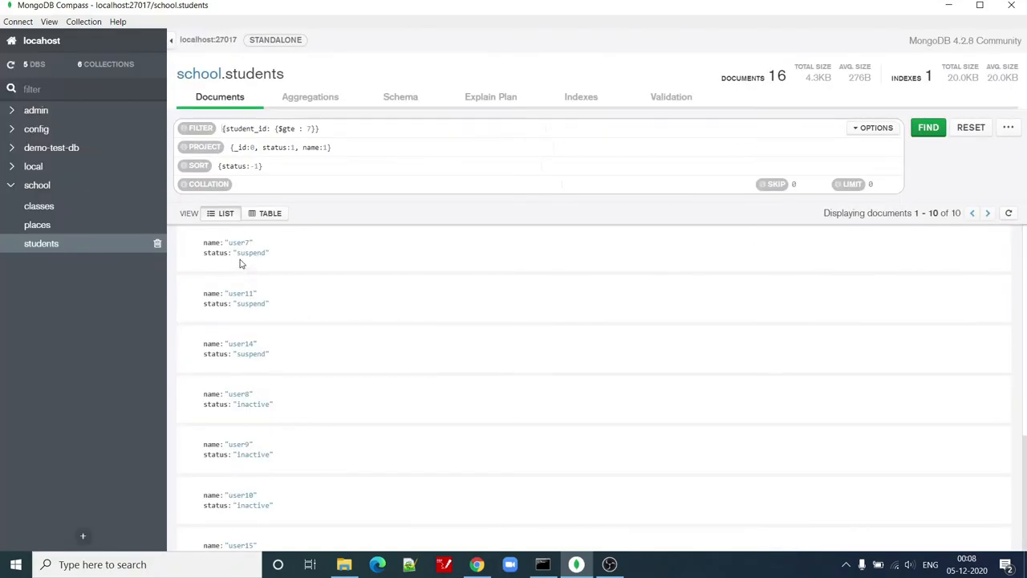
pyautogui.moveTo(270, 317)
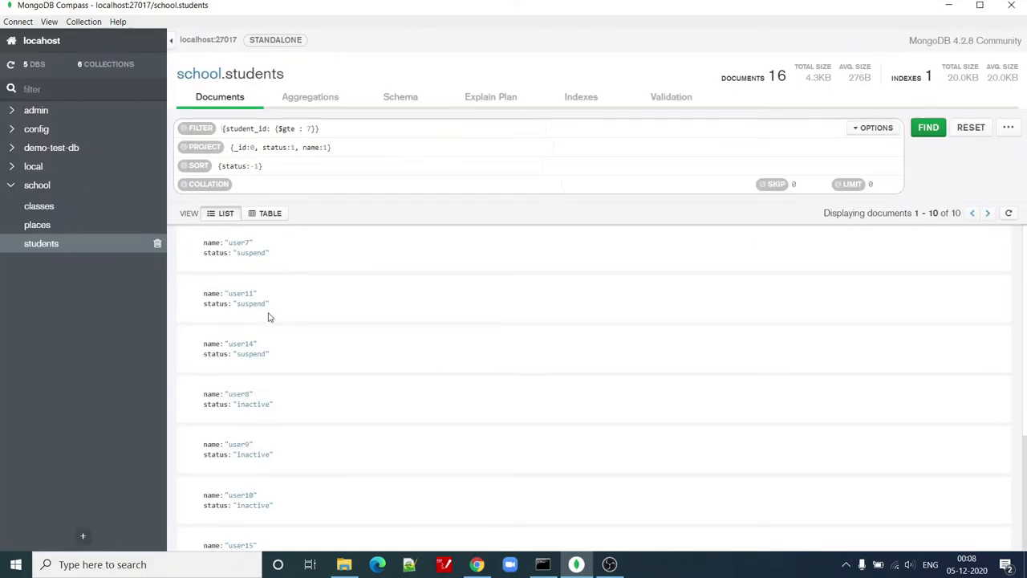
pyautogui.scroll(-3)
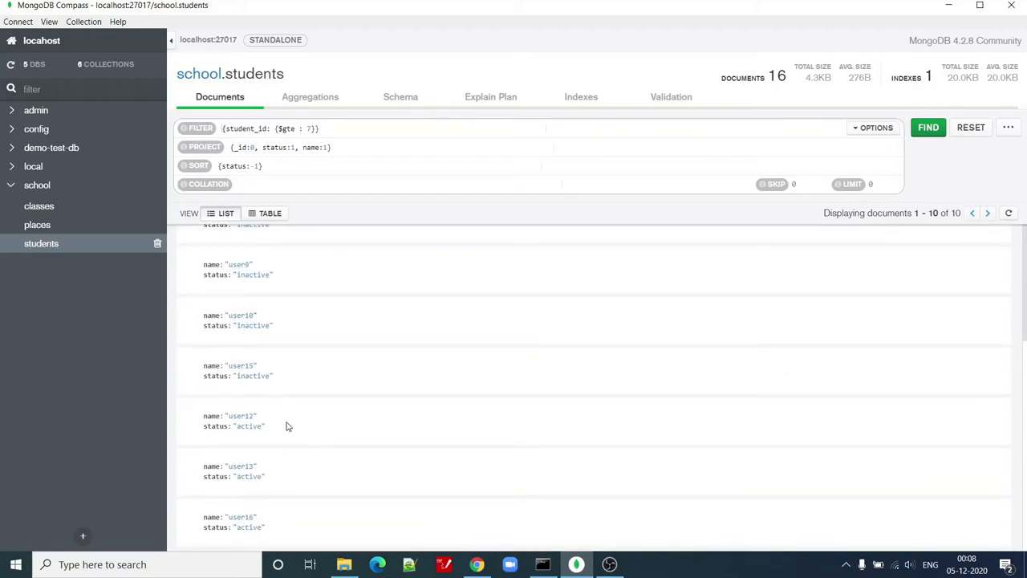
pyautogui.scroll(3)
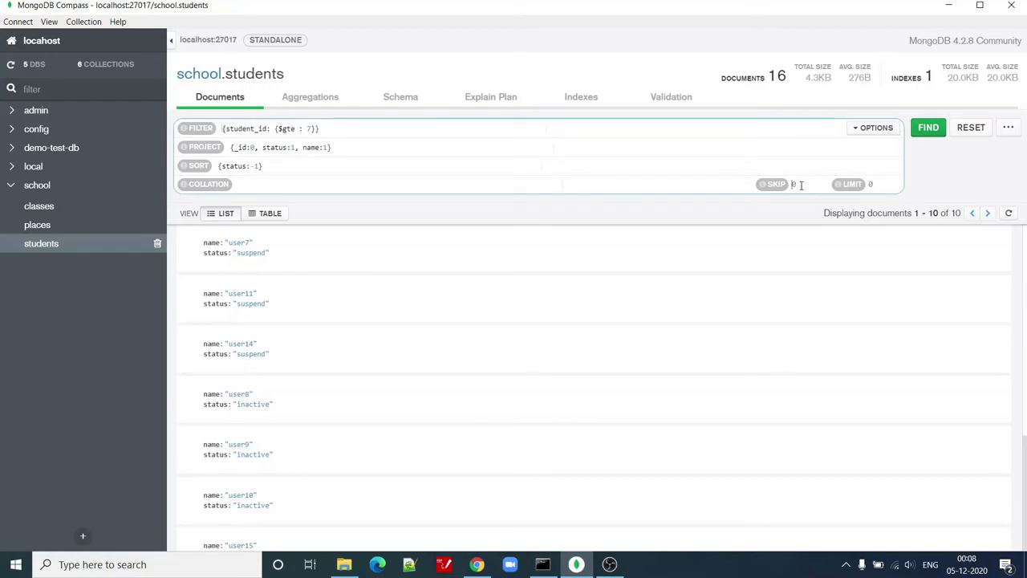
# Step: Set Skip to 5 and rerun the query
pyautogui.write('5')
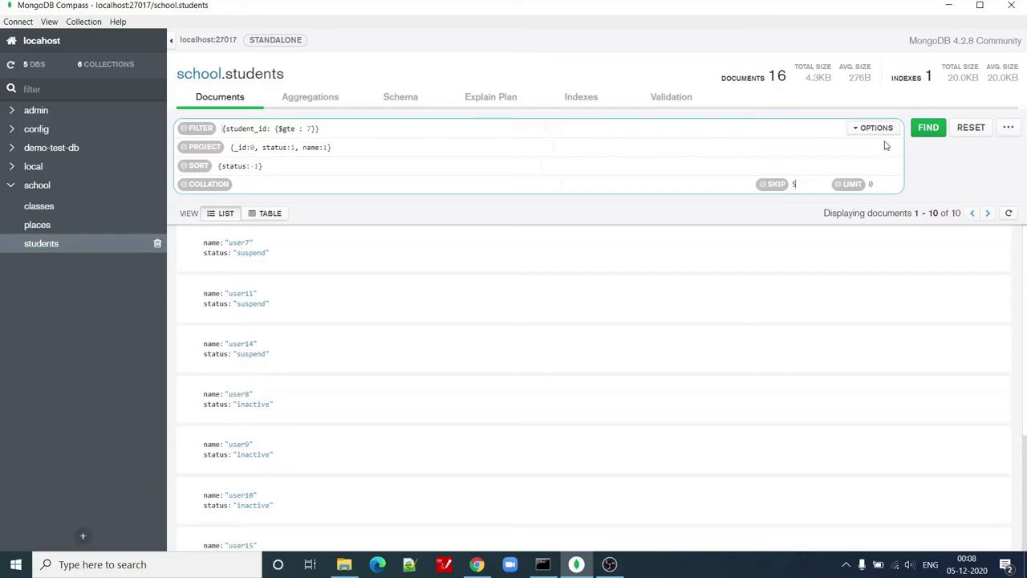
pyautogui.click(928, 127)
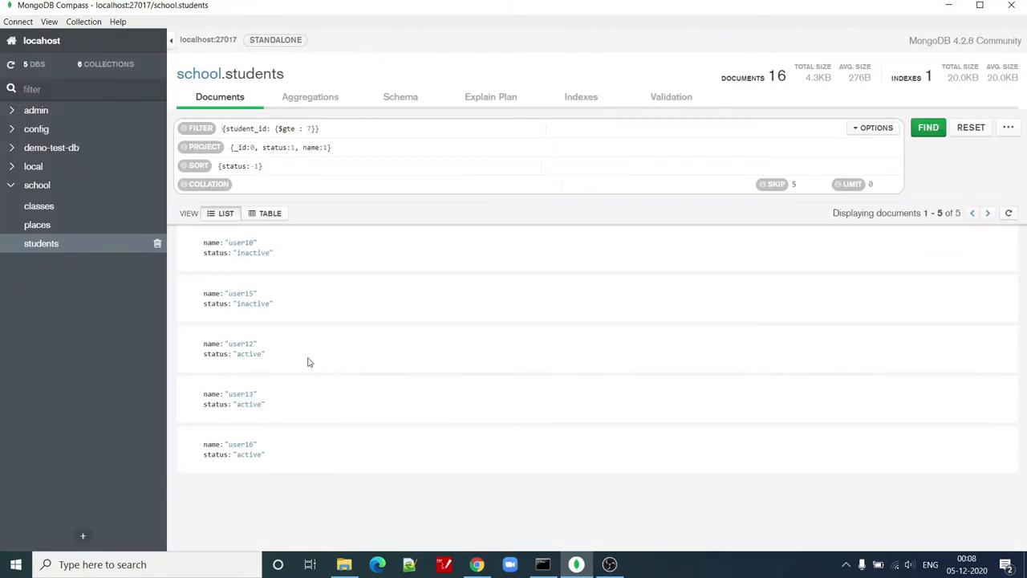
pyautogui.moveTo(287, 265)
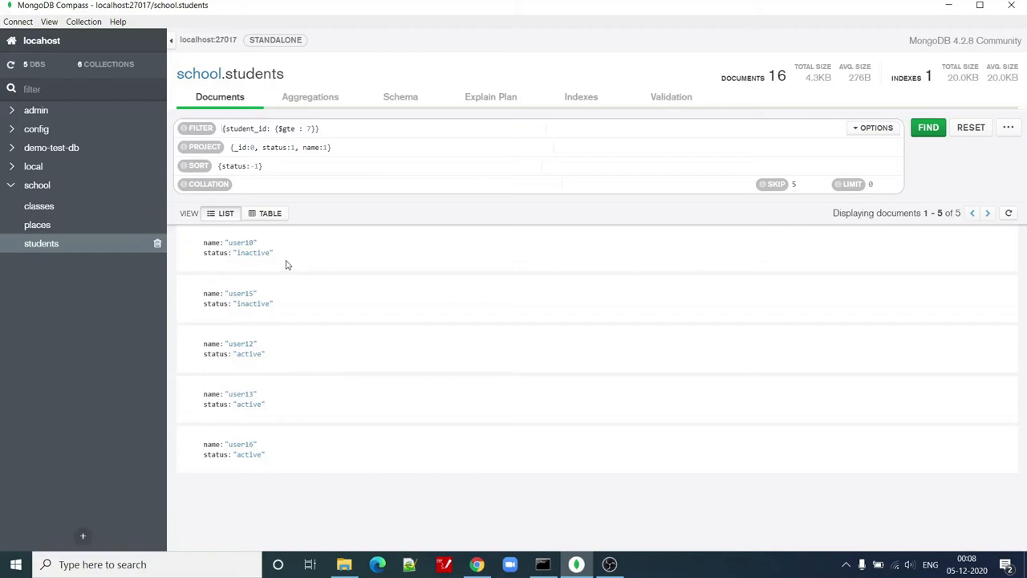
pyautogui.moveTo(275, 415)
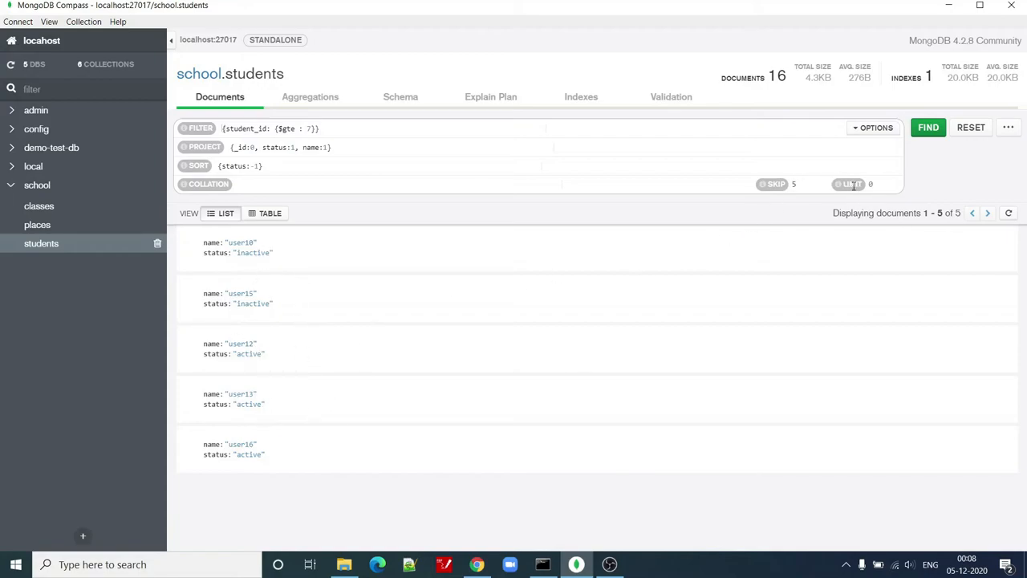
# Step: Set Limit to 3, leaving user10, user15 and user12
pyautogui.click(871, 184)
pyautogui.write('3')
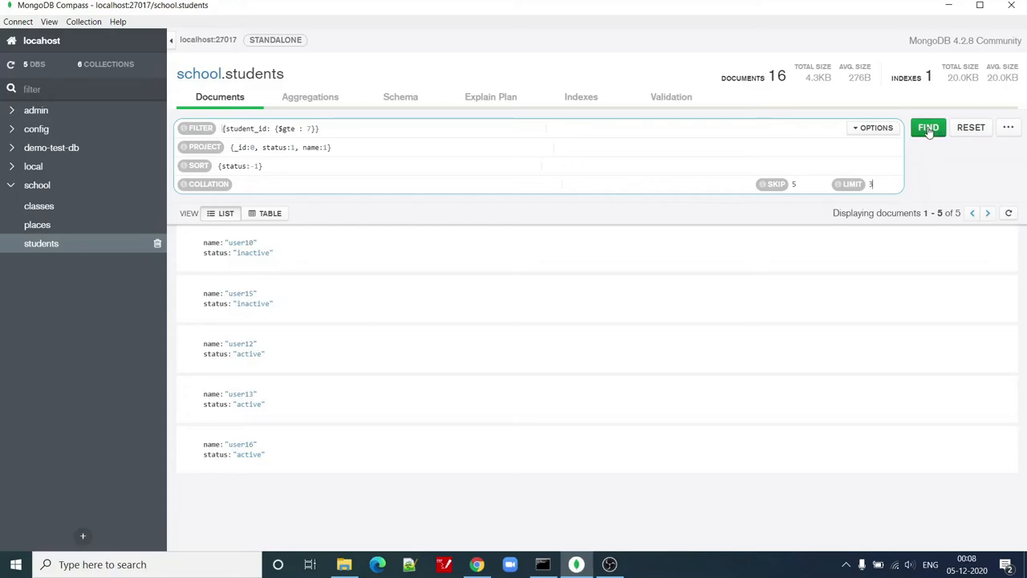
pyautogui.click(928, 126)
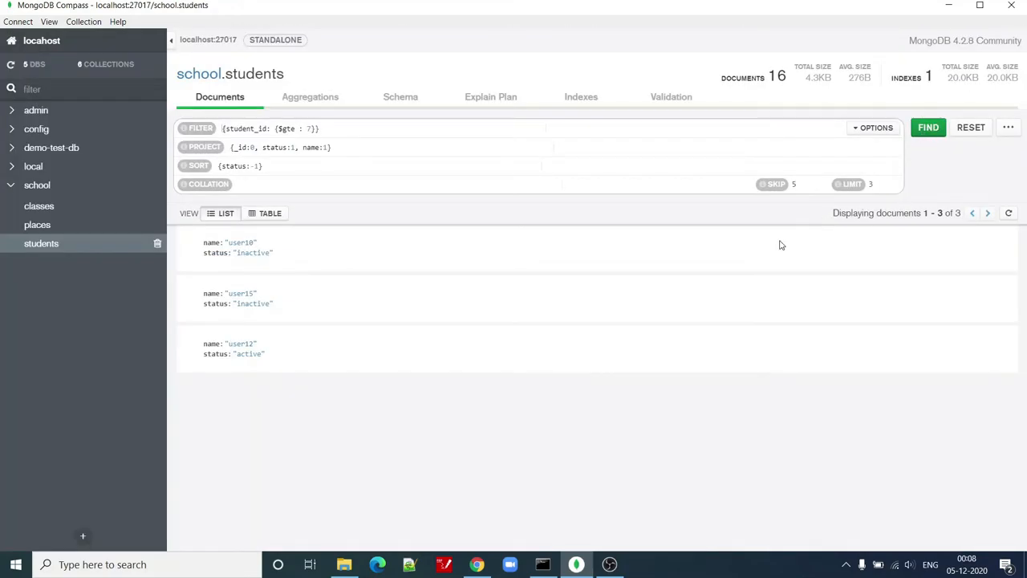
pyautogui.moveTo(447, 305)
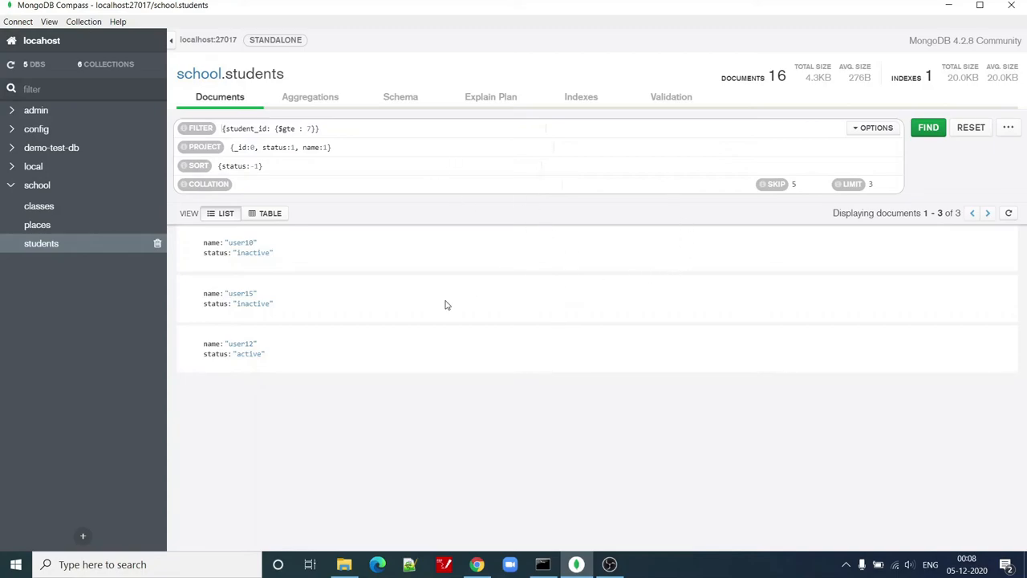
pyautogui.moveTo(223, 340)
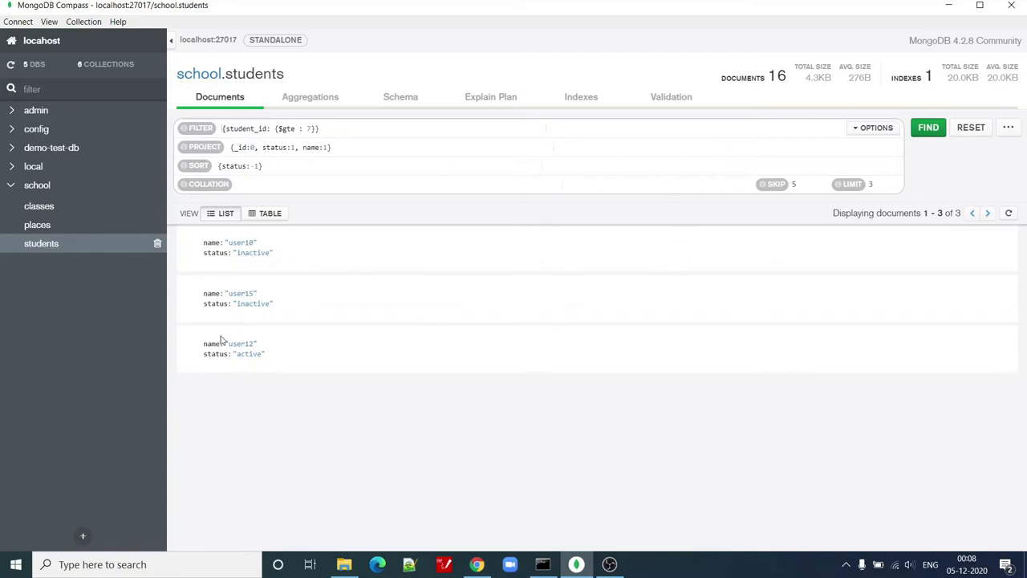
pyautogui.moveTo(732, 291)
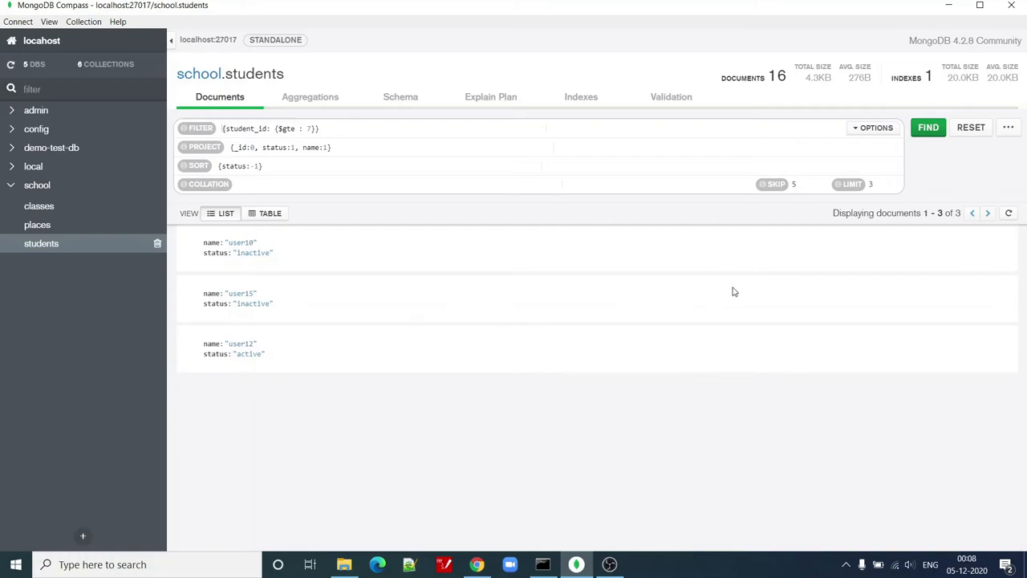
pyautogui.moveTo(971, 127)
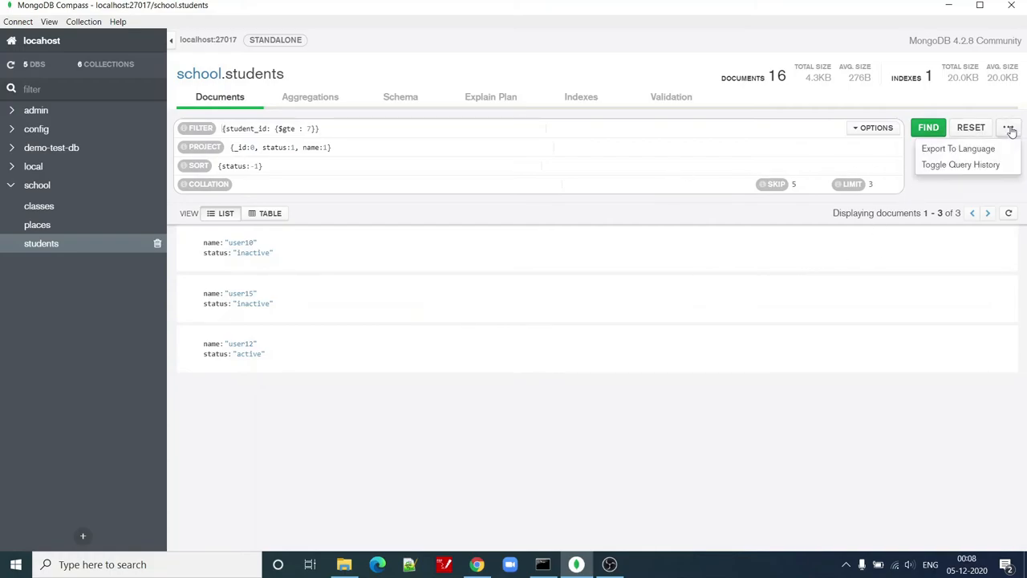
# Step: Export the query to Node code, review it, and close the export window
pyautogui.click(959, 149)
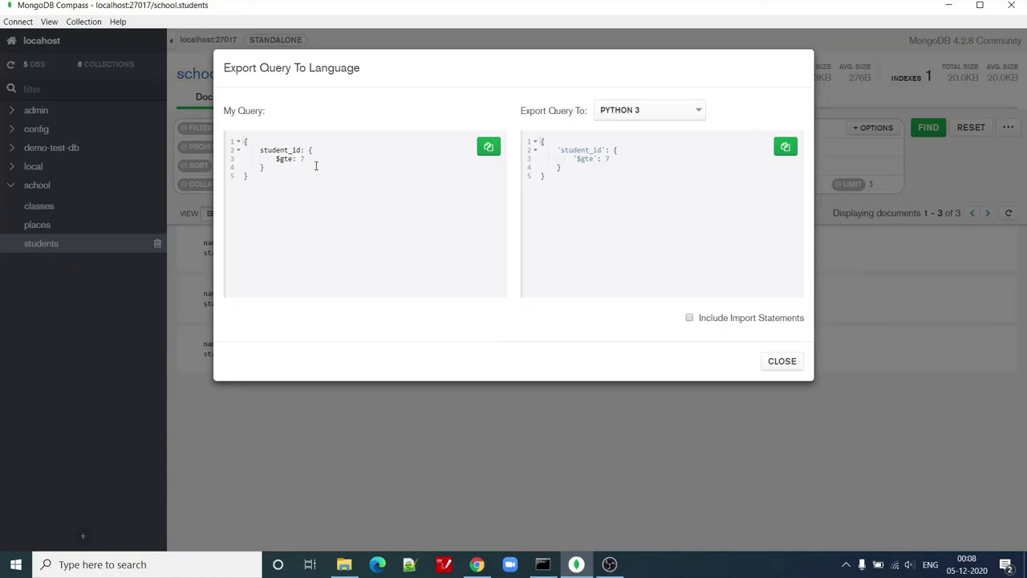
pyautogui.click(648, 110)
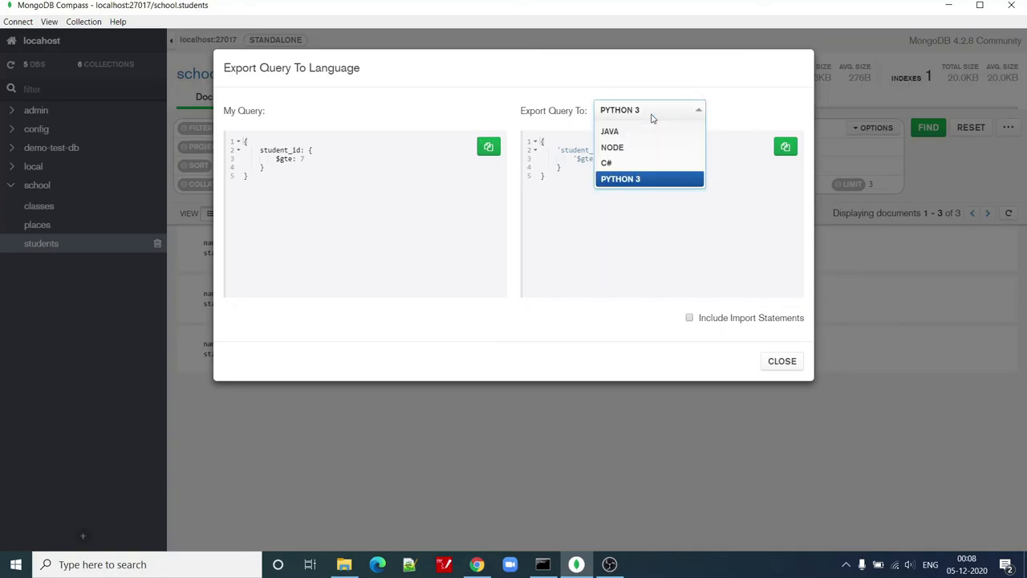
pyautogui.click(611, 146)
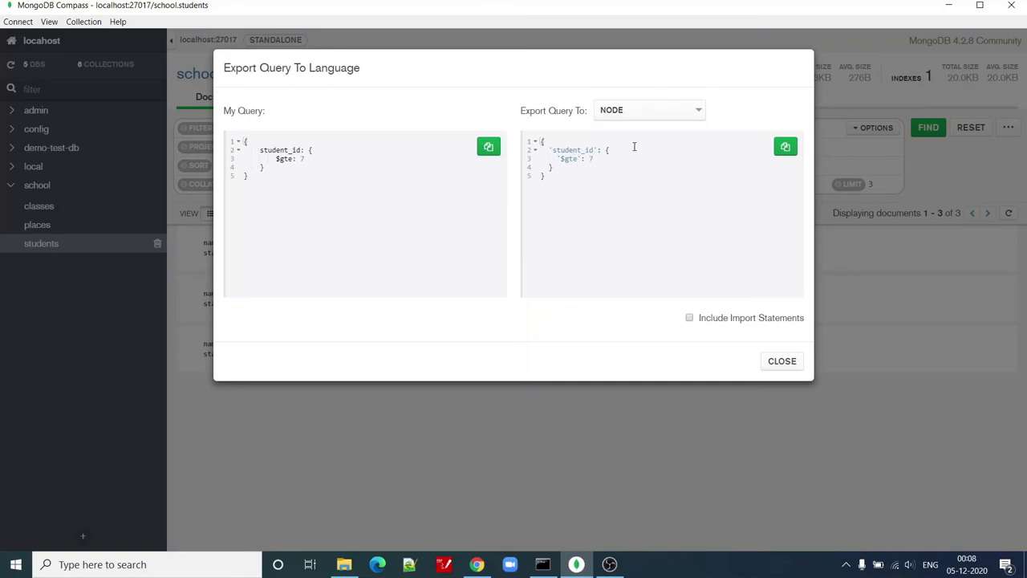
pyautogui.moveTo(475, 188)
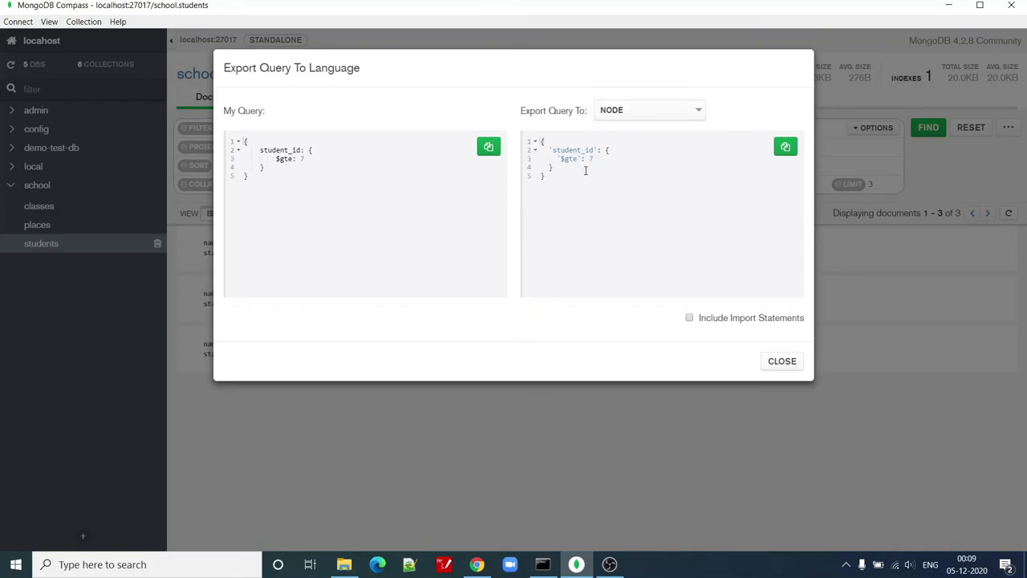
pyautogui.click(649, 110)
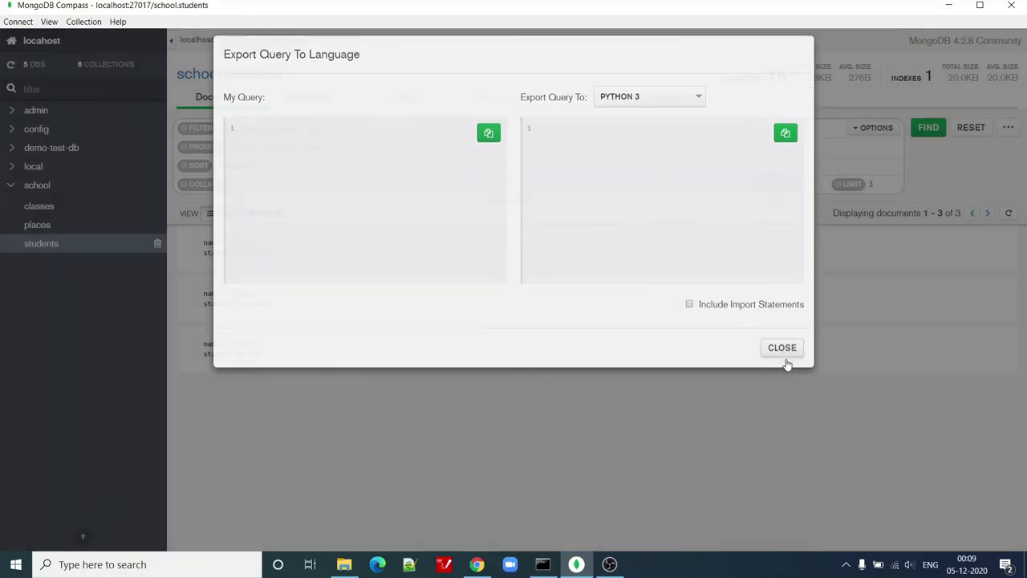
pyautogui.click(782, 348)
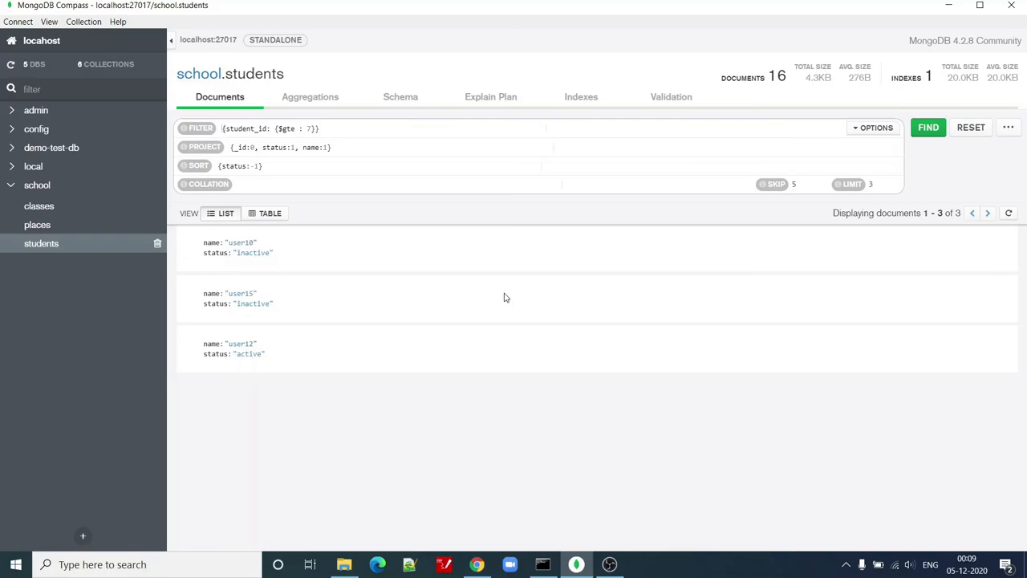
pyautogui.moveTo(521, 198)
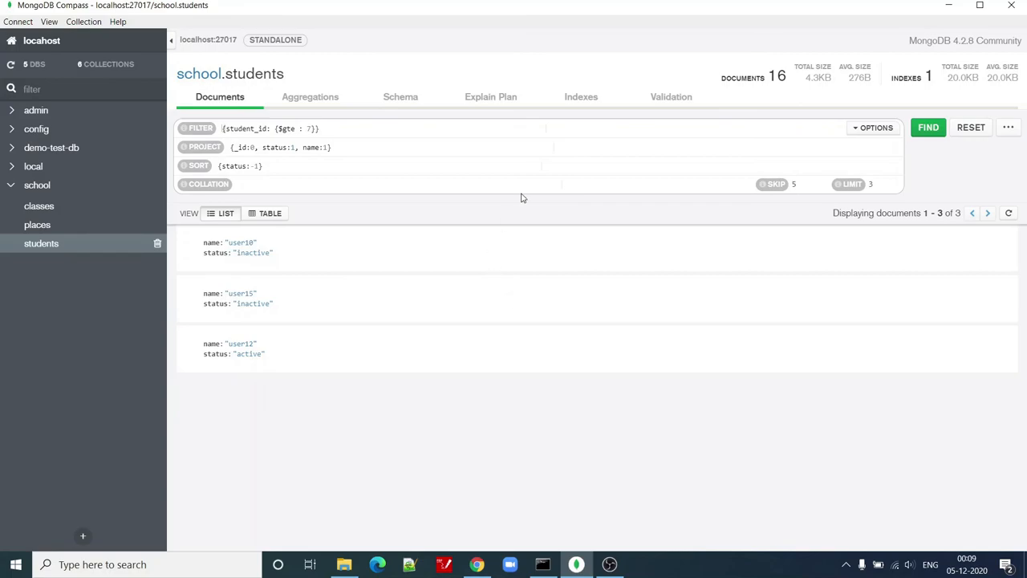
pyautogui.moveTo(407, 296)
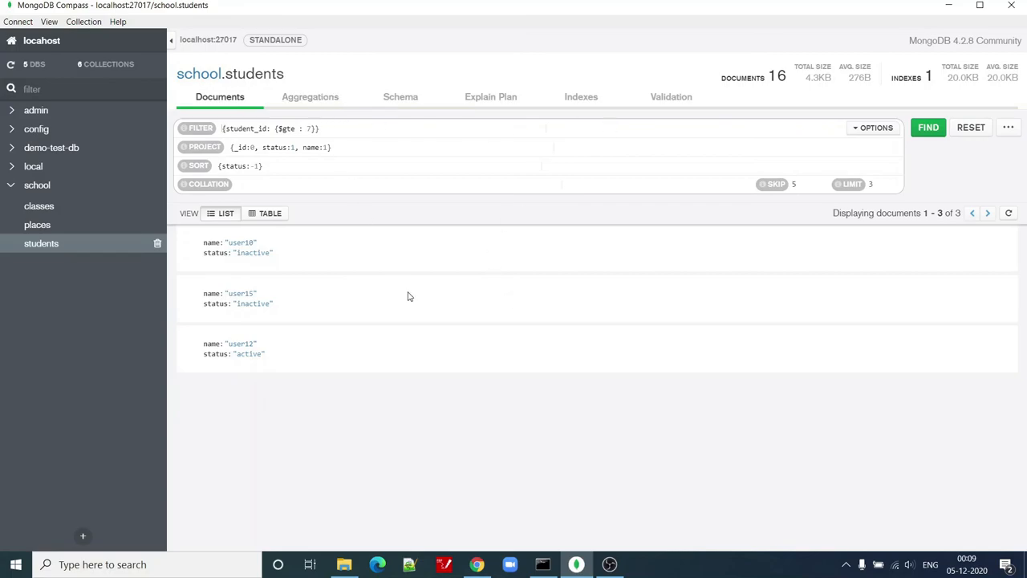
pyautogui.moveTo(438, 326)
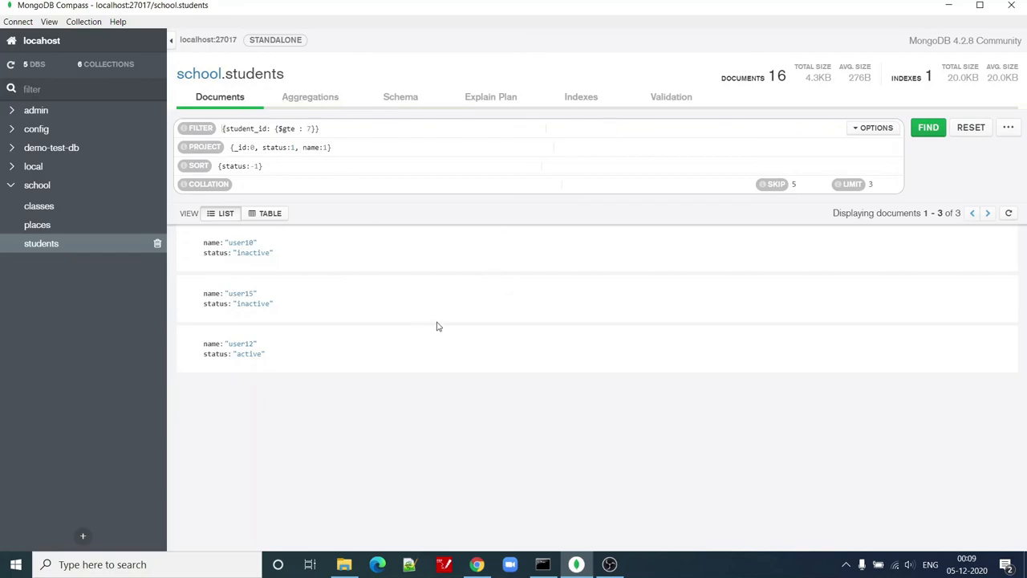
pyautogui.moveTo(401, 265)
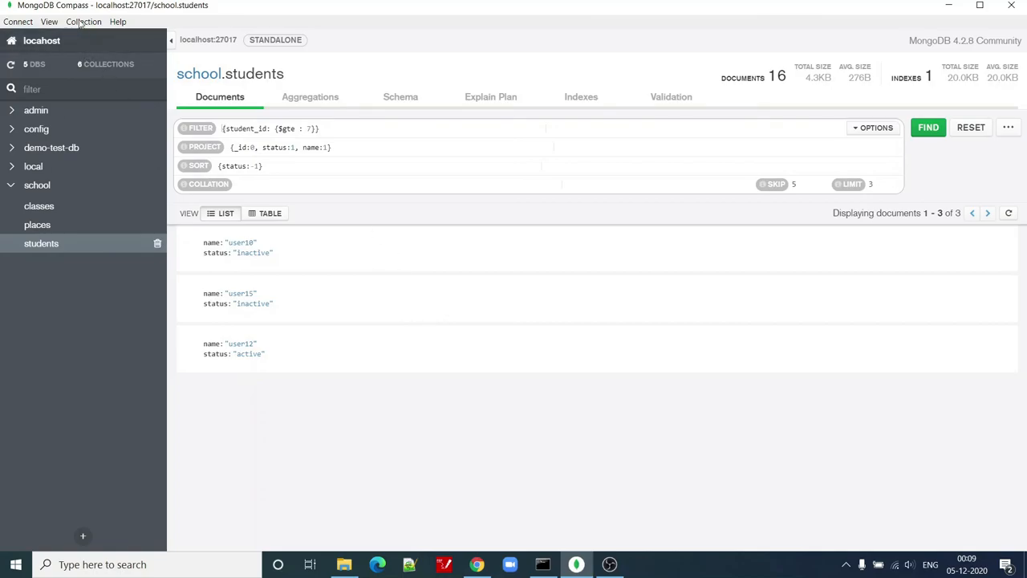
pyautogui.click(83, 22)
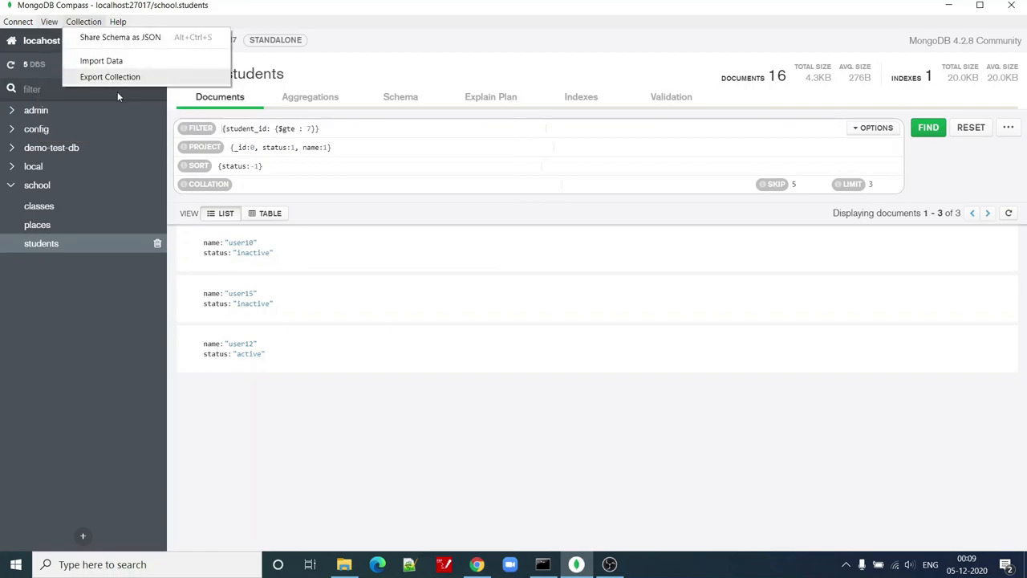
pyautogui.click(446, 306)
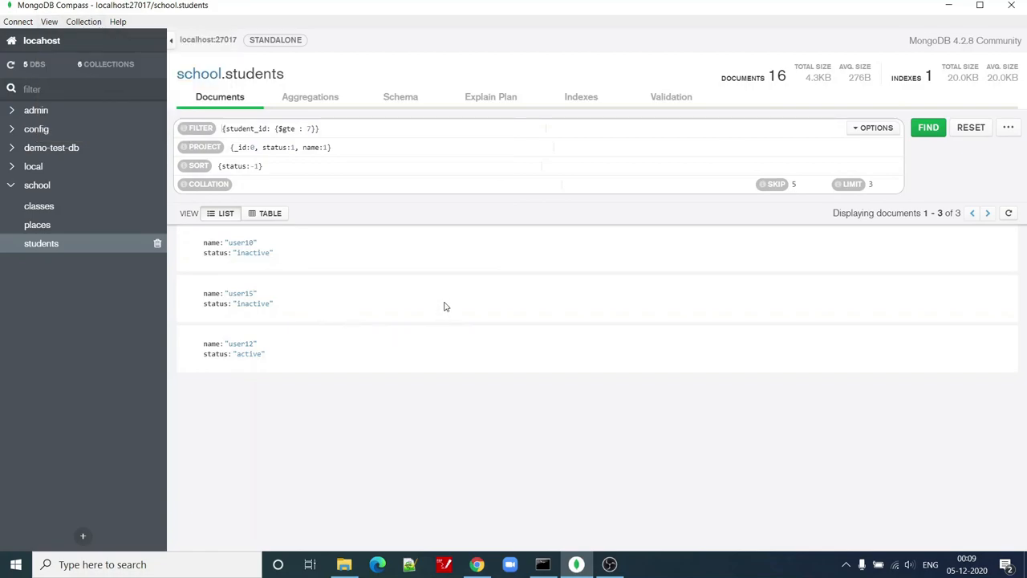